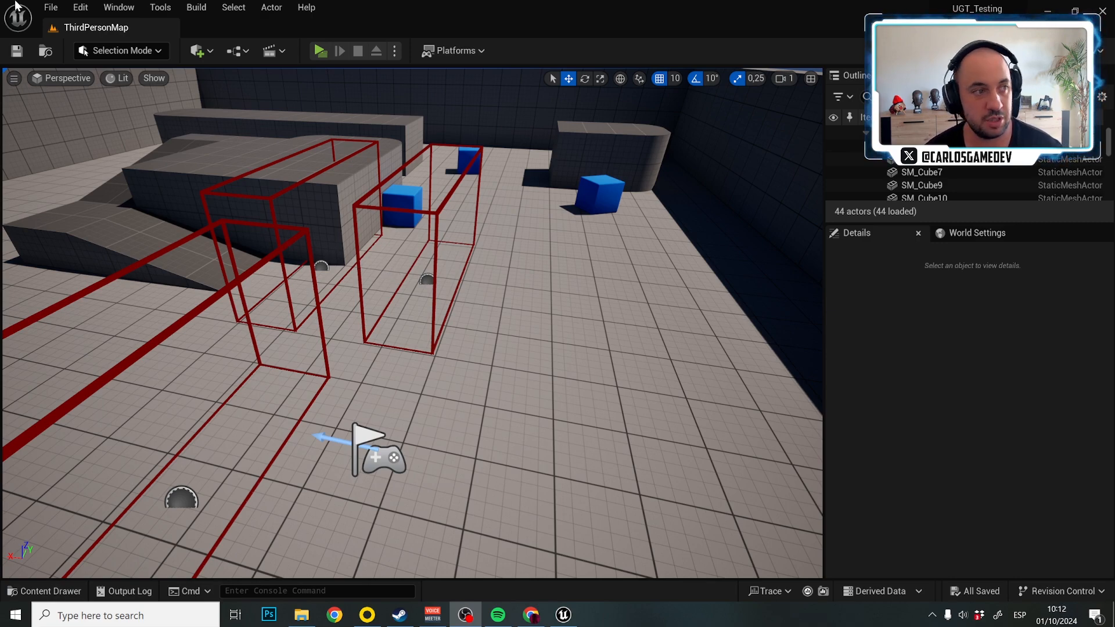
# Step: Open Level1 from the progression levels folder and select its Checkpoint_FirstSteps checkpoint to copy
pyautogui.click(50, 7)
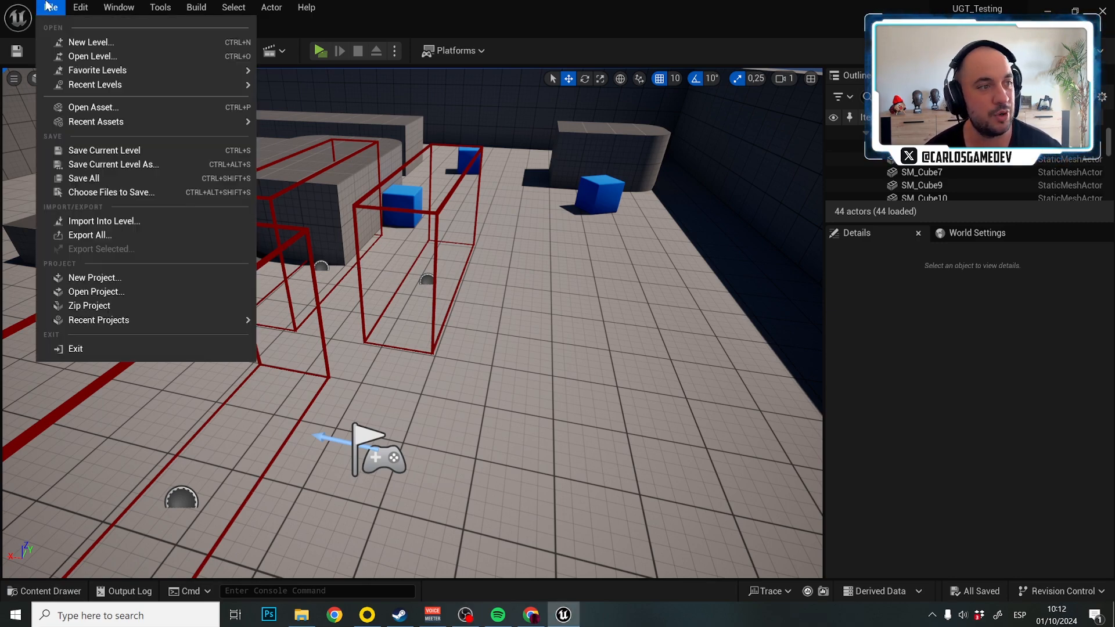
pyautogui.click(93, 55)
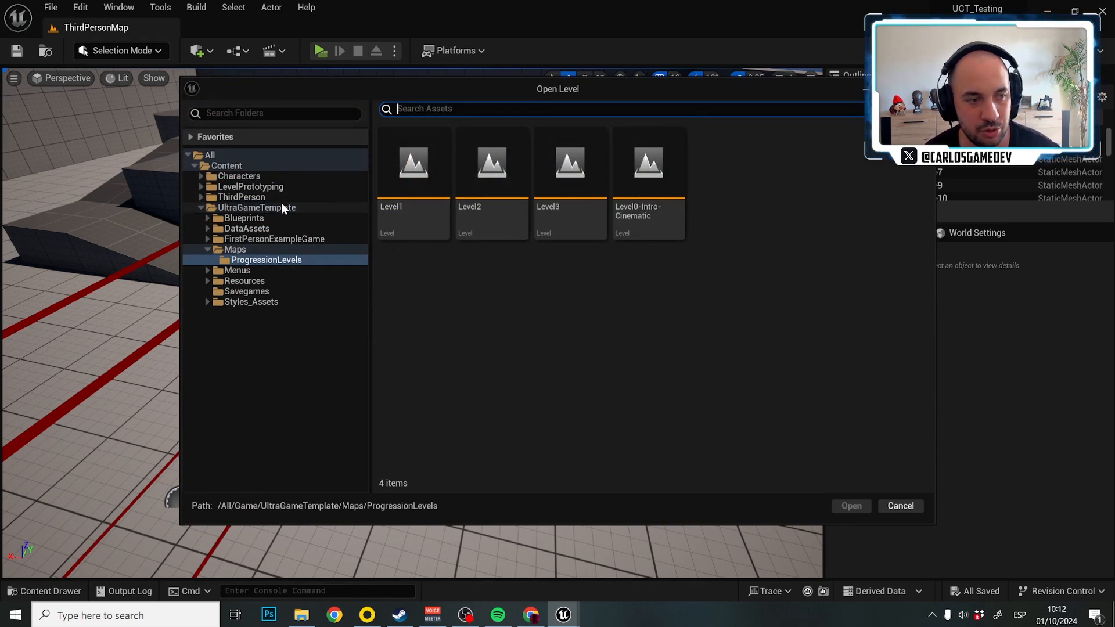
pyautogui.click(236, 249)
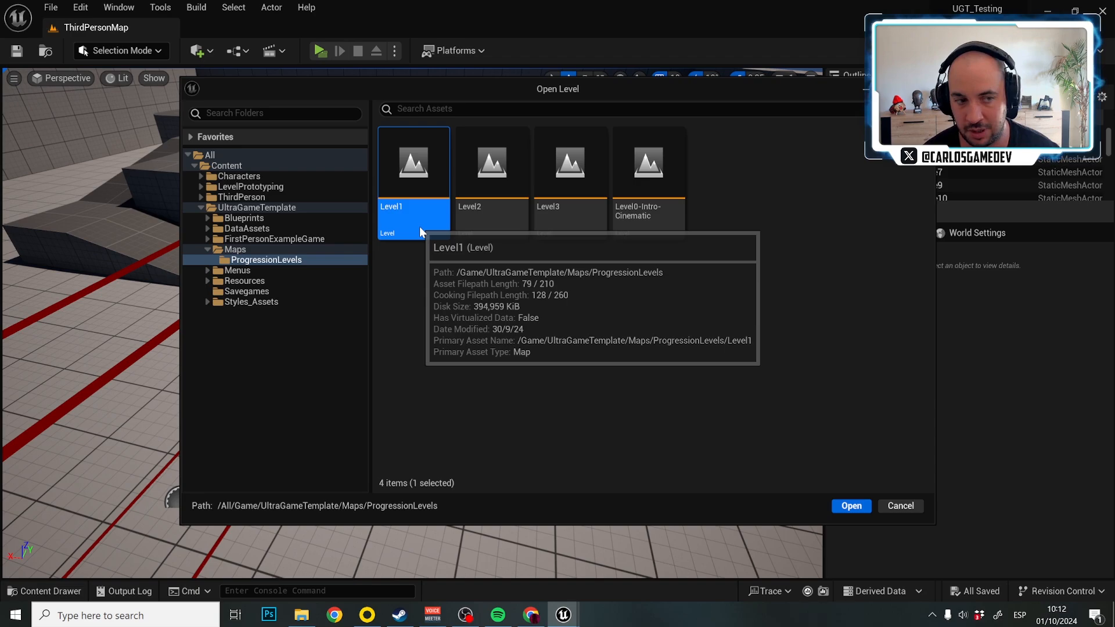
pyautogui.click(851, 505)
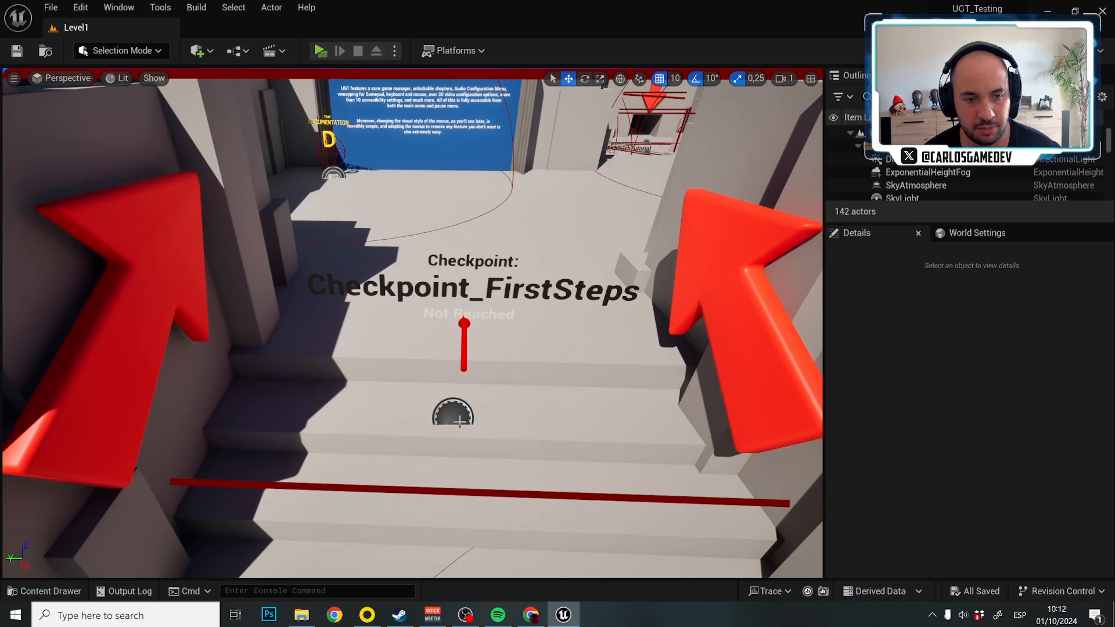
pyautogui.click(453, 414)
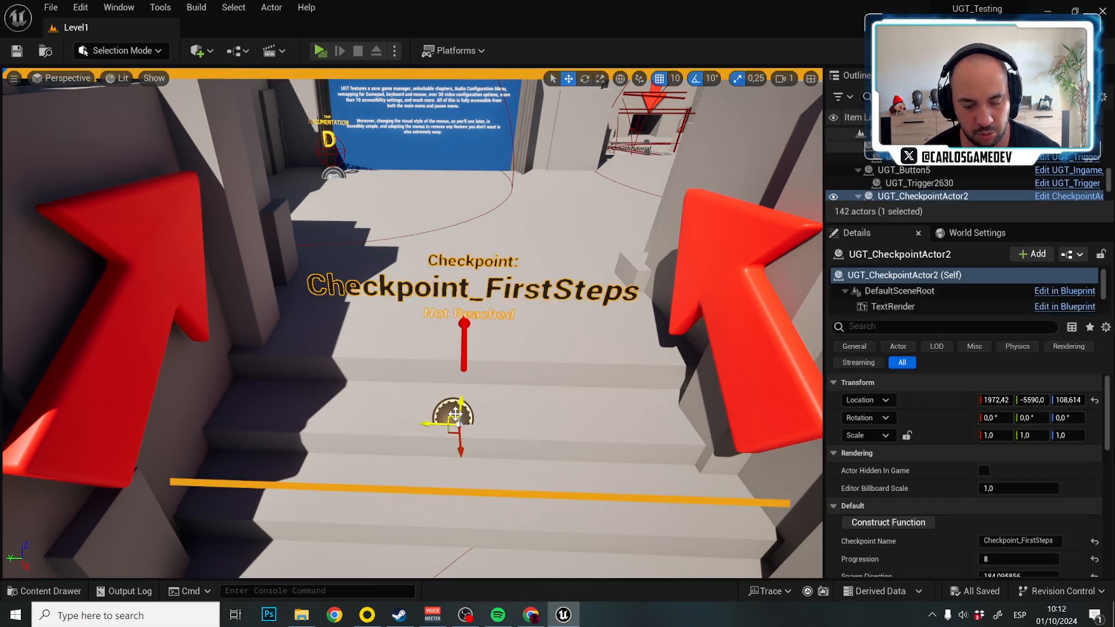
pyautogui.click(50, 7)
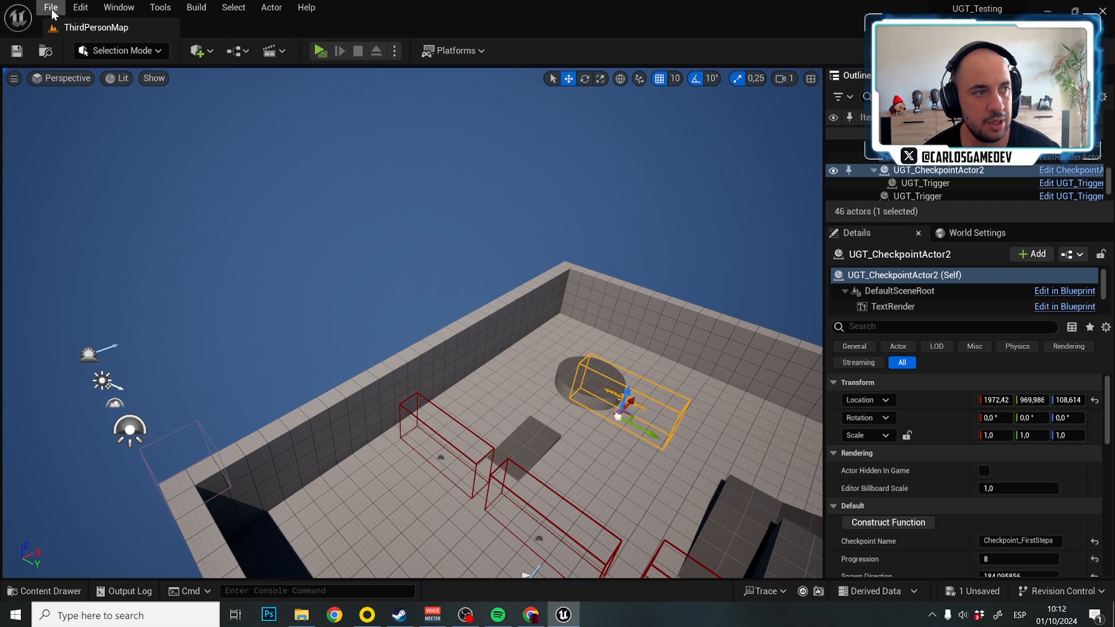
# Step: Reopen Level1, save the added checkpoint, select UGT_EndOfLevelTrigger and return to ThirdPersonMap with it
pyautogui.click(50, 7)
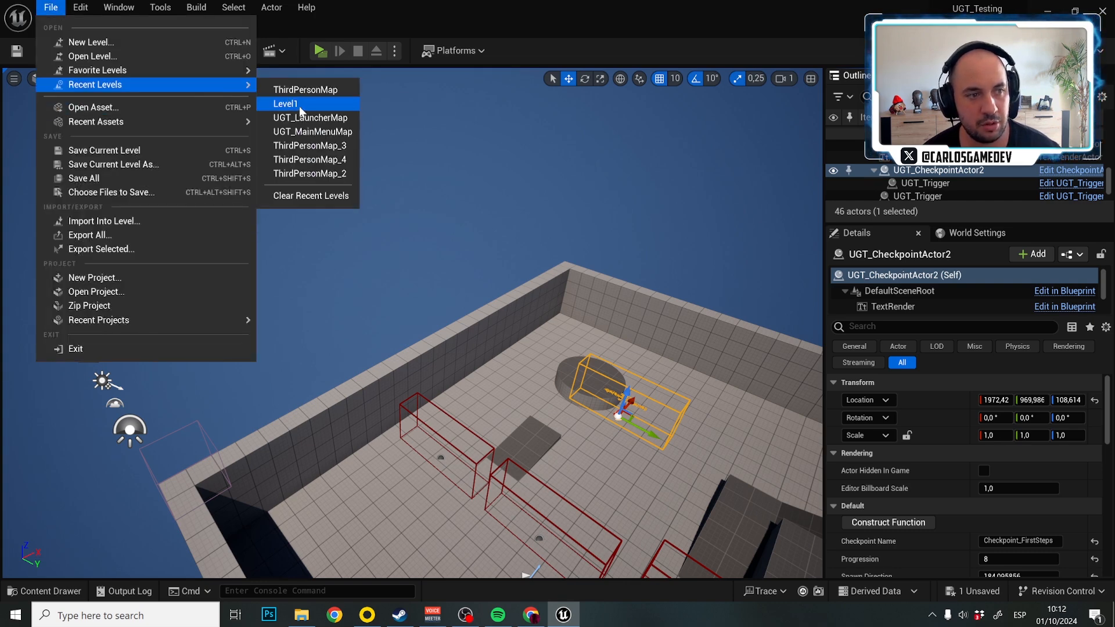
pyautogui.click(286, 103)
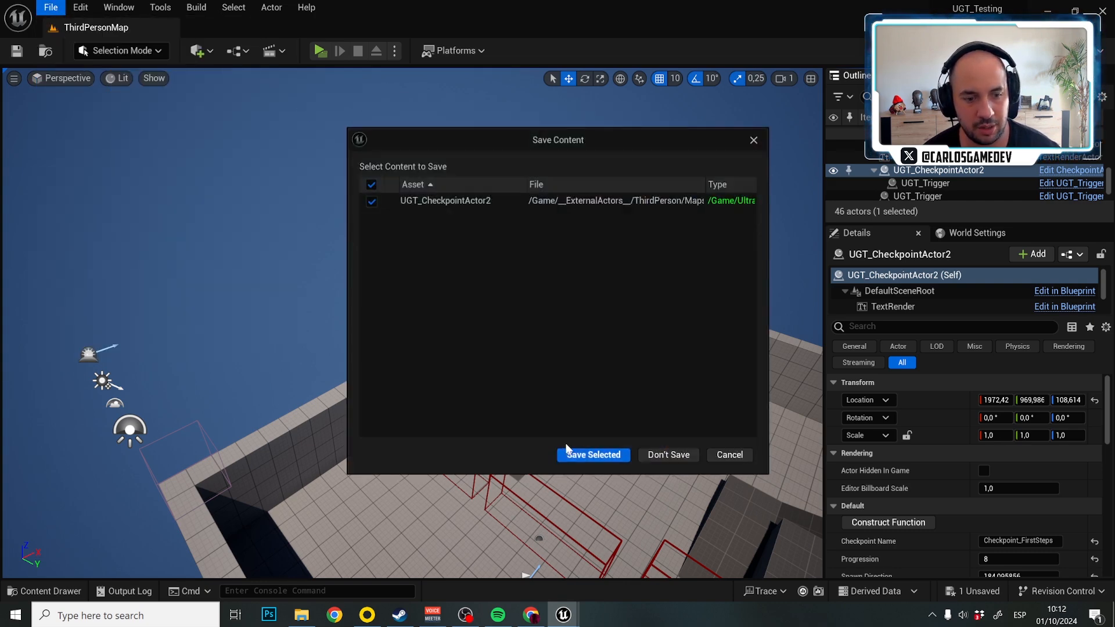
pyautogui.click(593, 454)
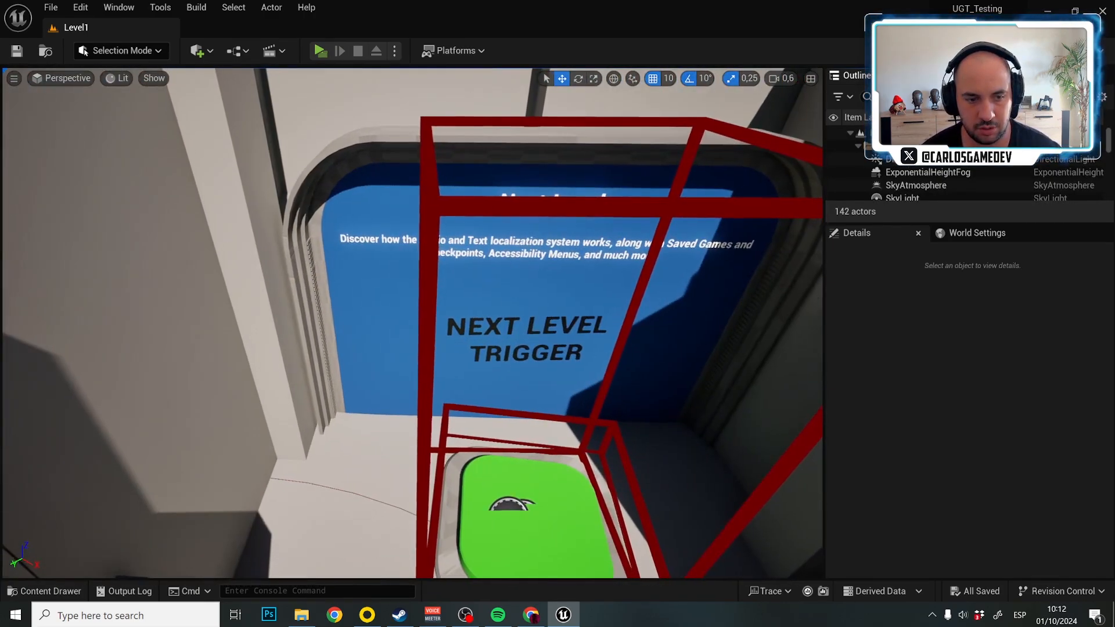
pyautogui.click(924, 182)
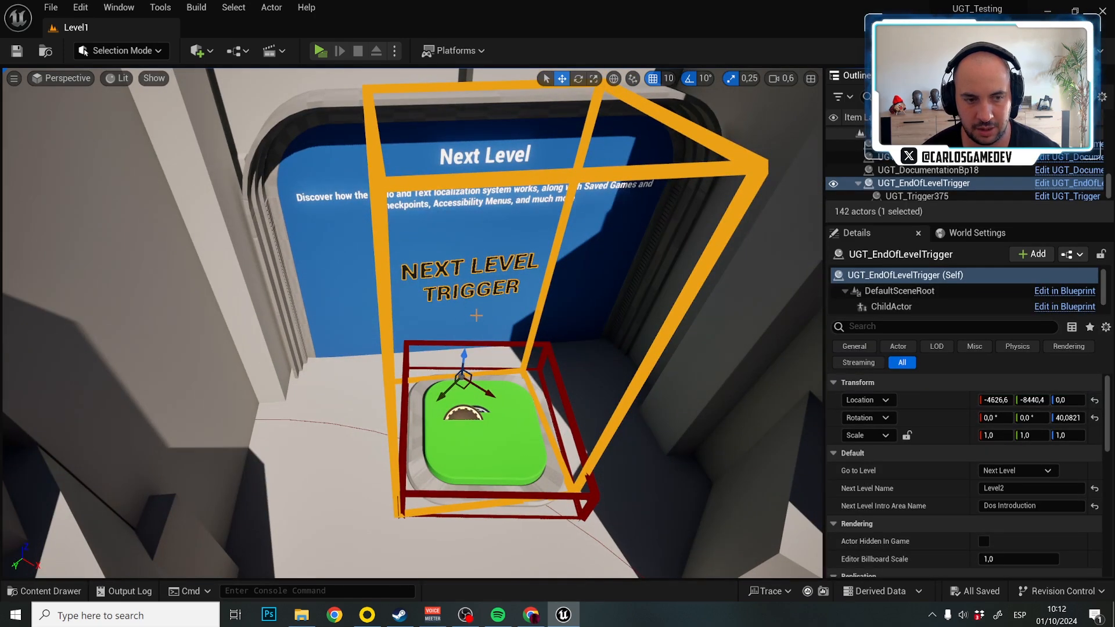
pyautogui.click(50, 7)
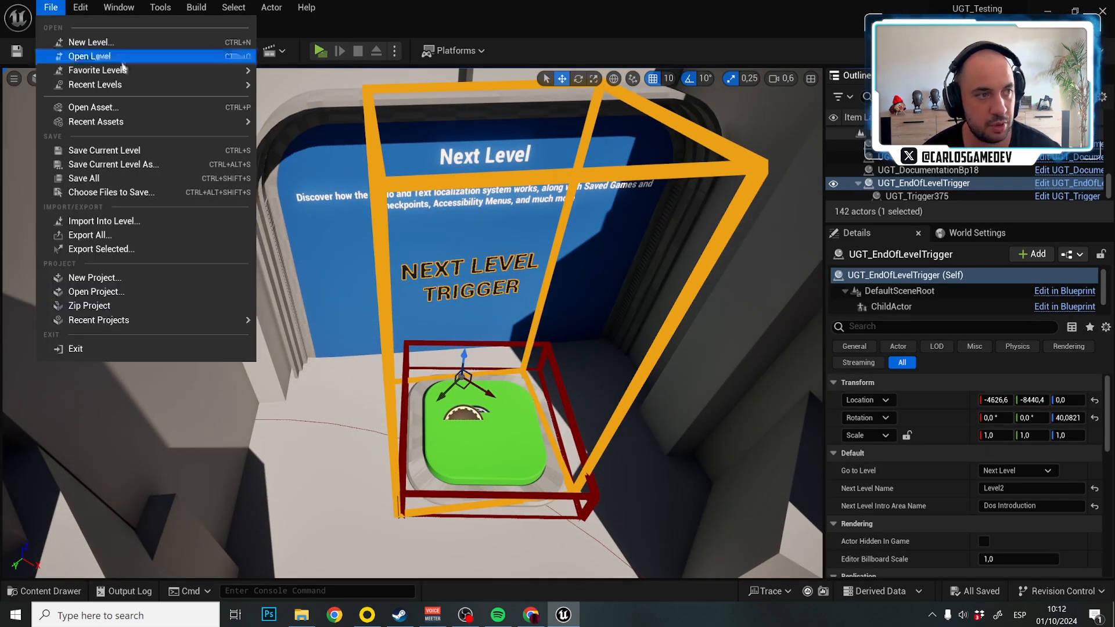
pyautogui.click(89, 56)
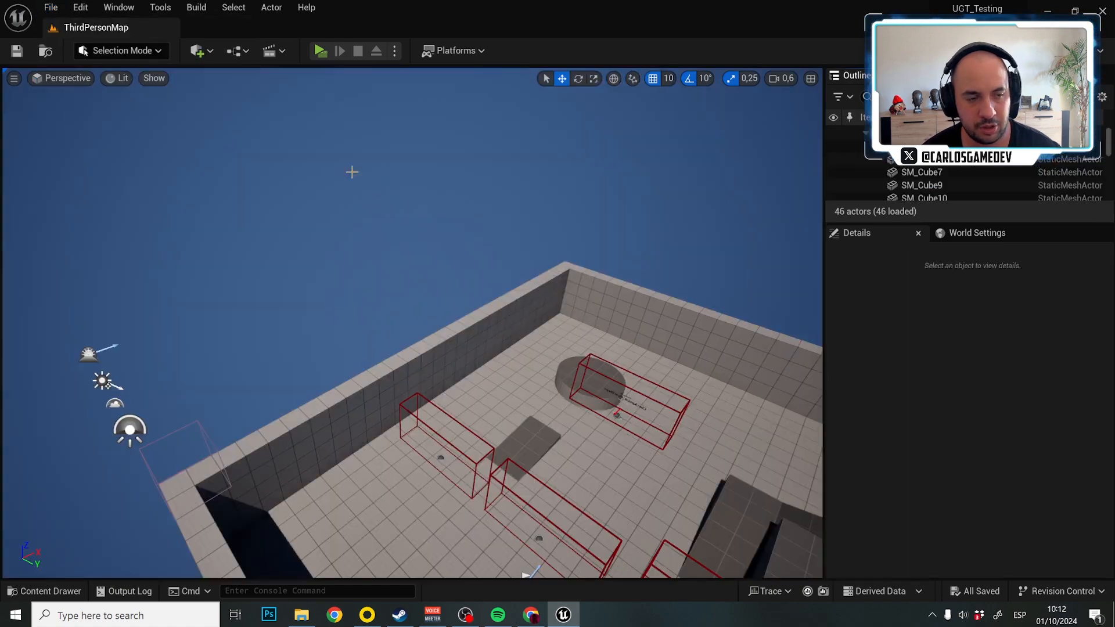
pyautogui.click(938, 182)
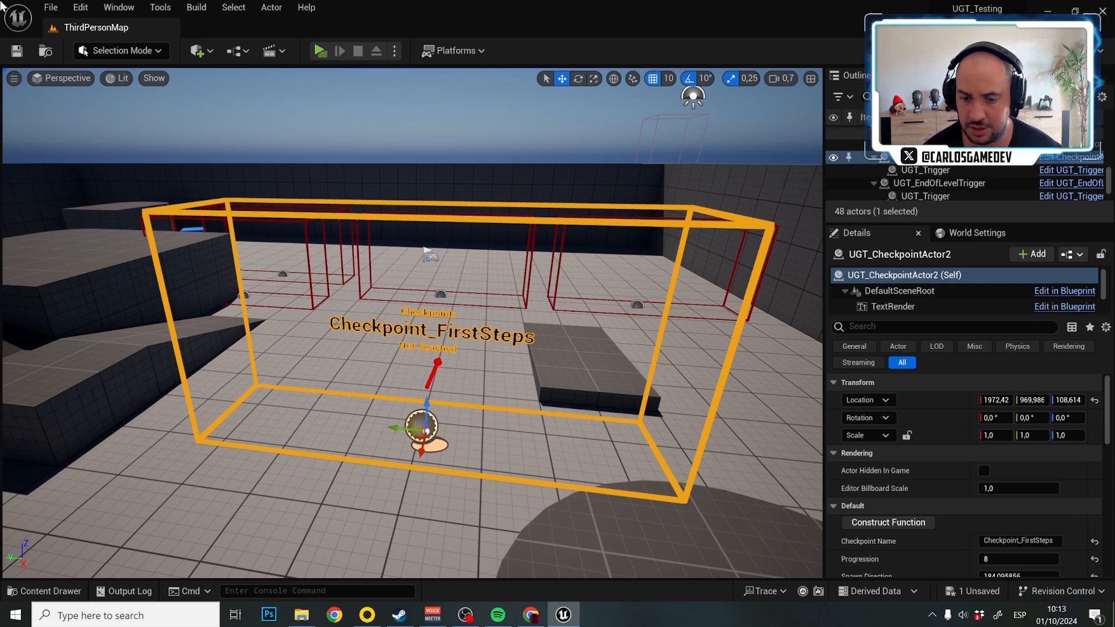
# Step: Drag the pasted checkpoint into position in the ThirdPersonMap viewport
pyautogui.scroll(-3)
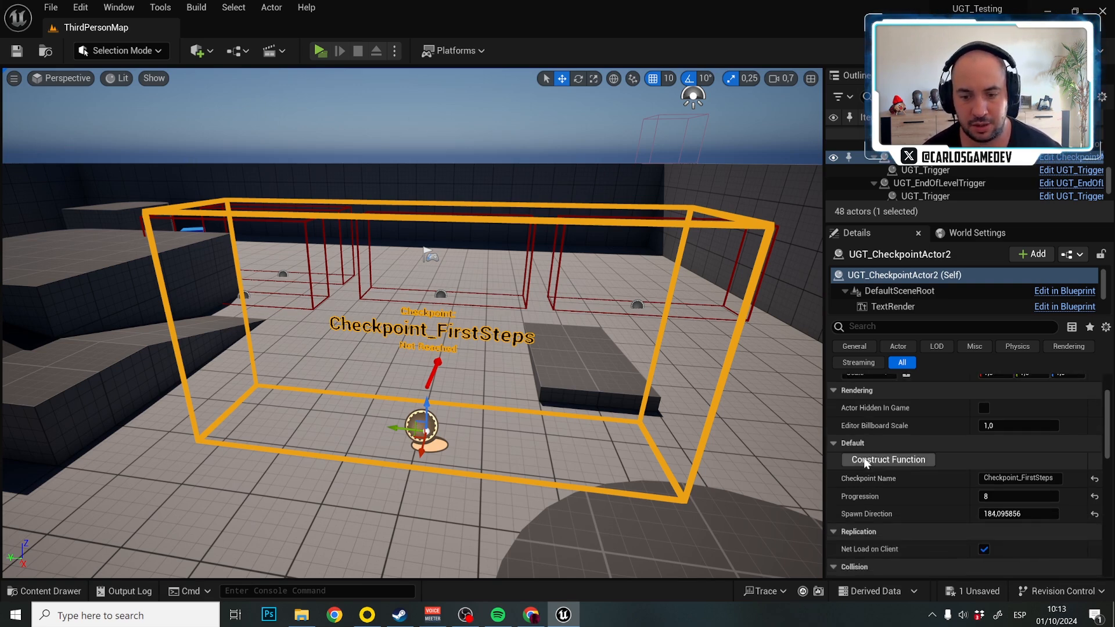
pyautogui.scroll(-3)
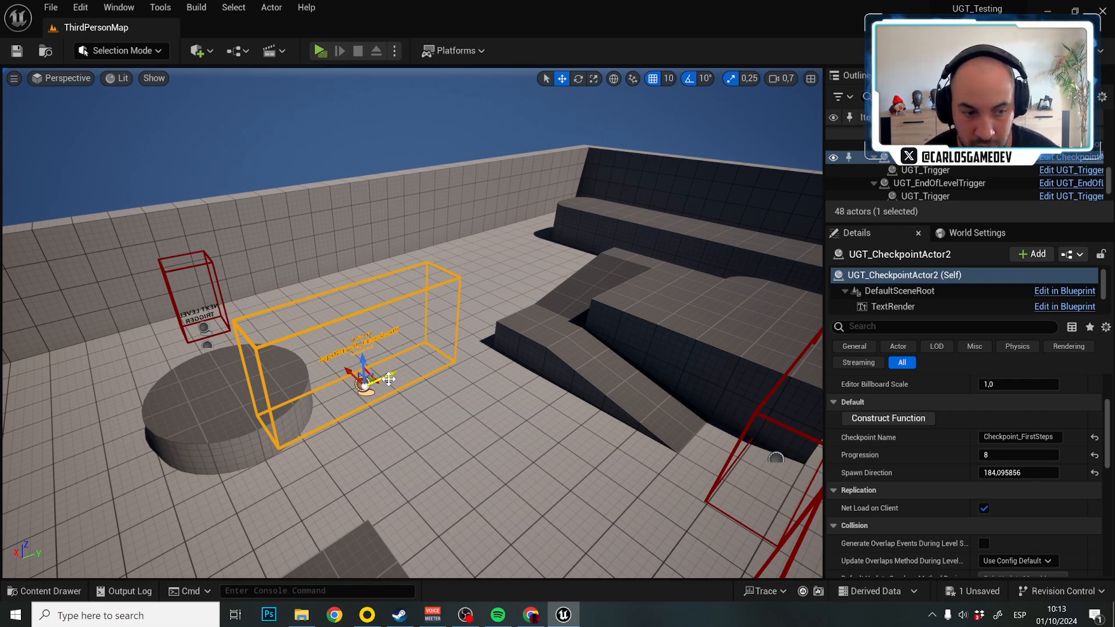
pyautogui.moveTo(363, 376); pyautogui.dragTo(526, 306)
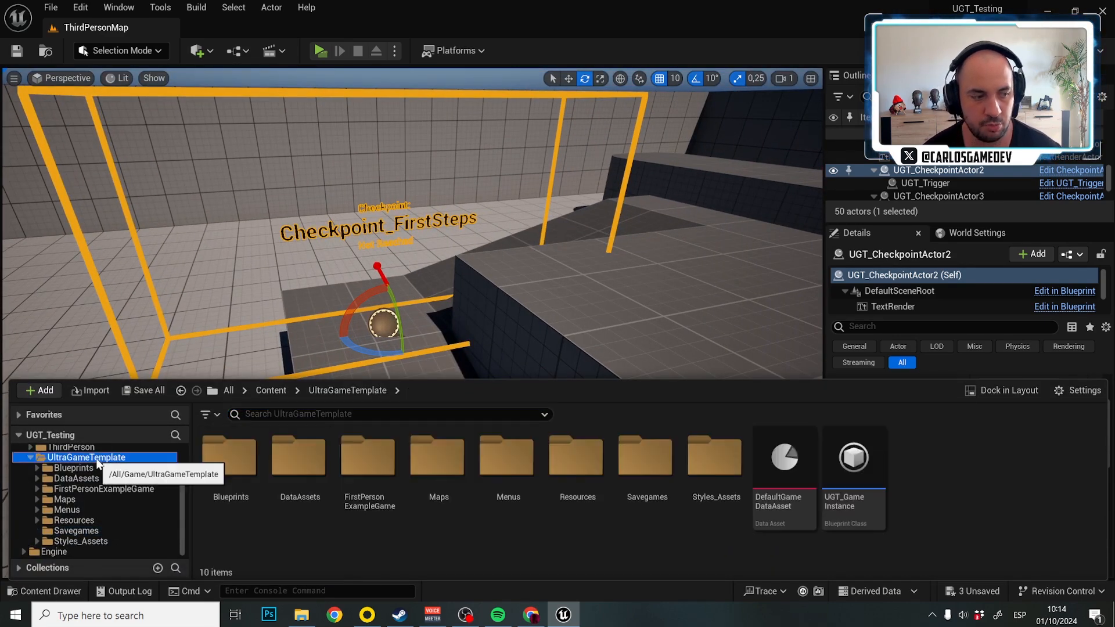
pyautogui.moveTo(784, 459)
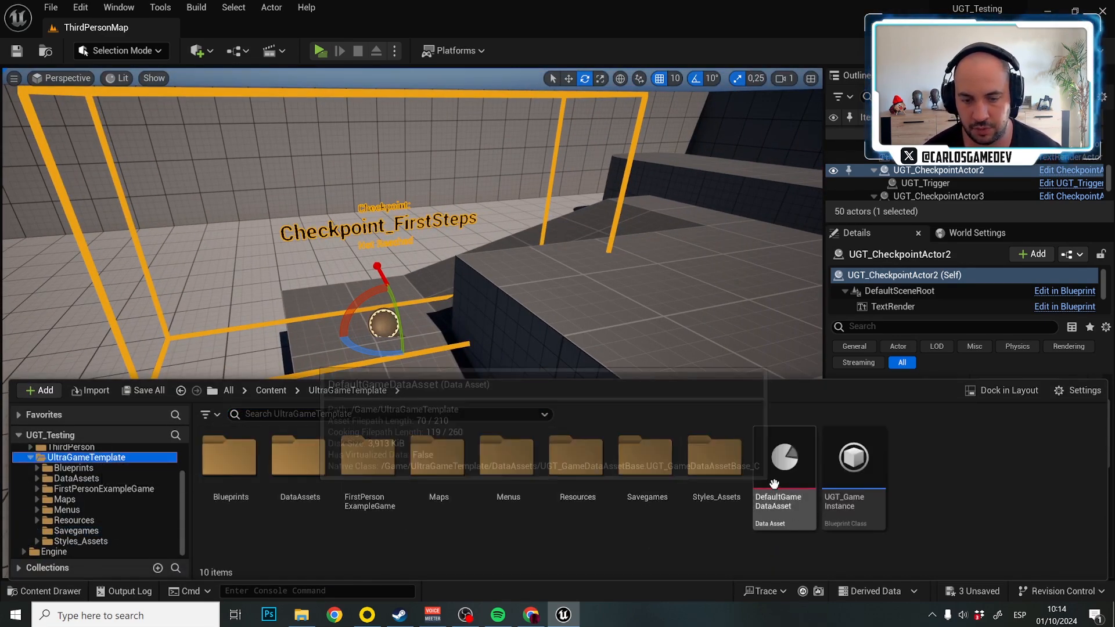
pyautogui.doubleClick(783, 459)
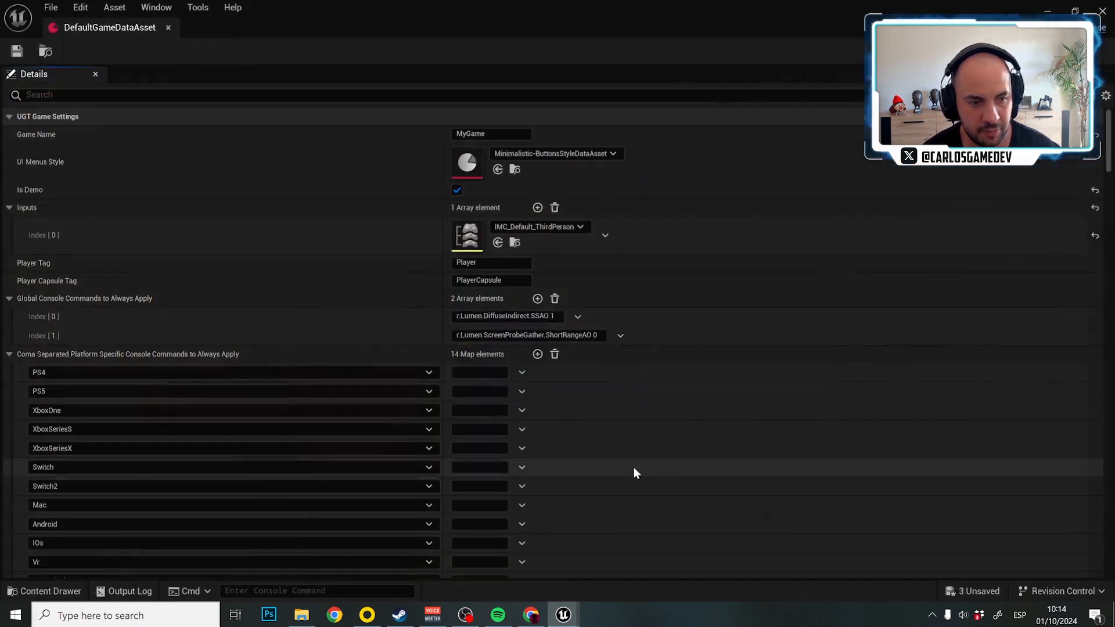
pyautogui.scroll(-3)
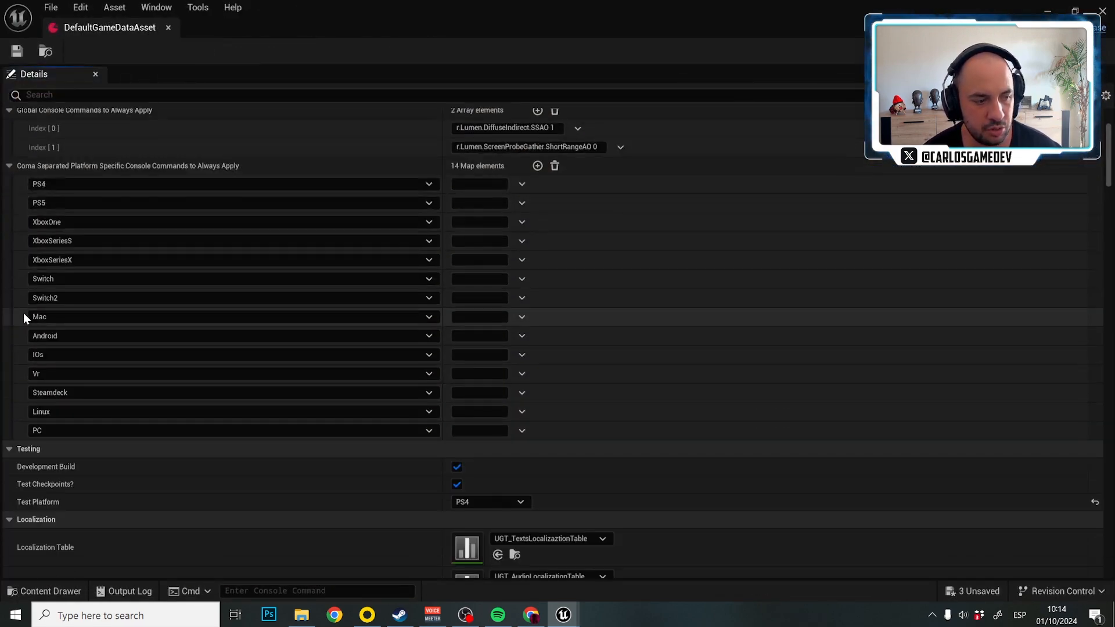
pyautogui.scroll(-3)
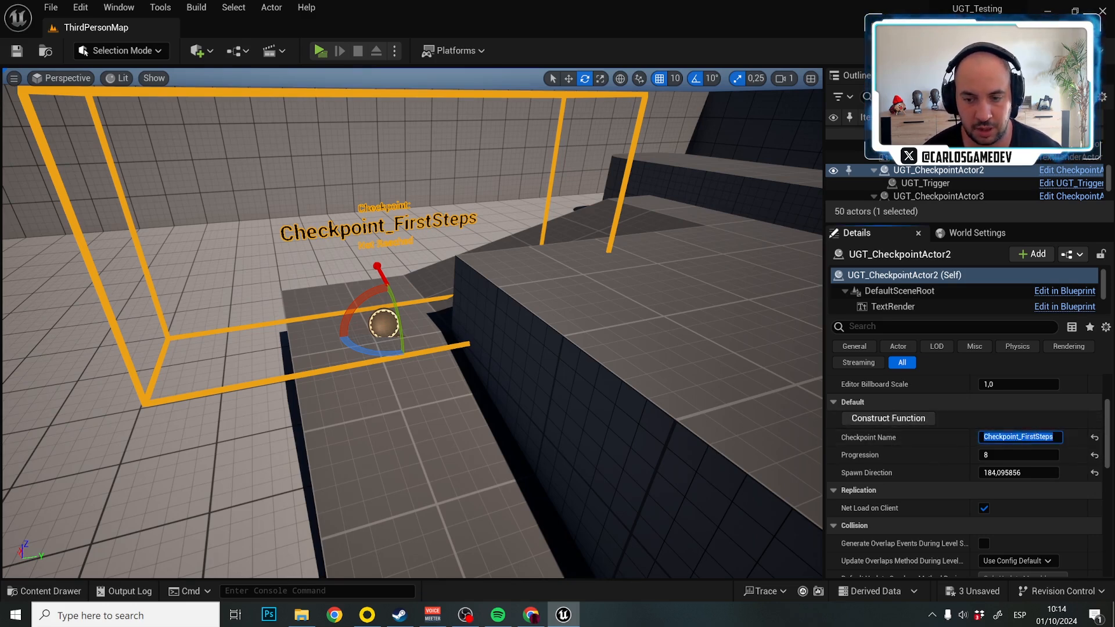
# Step: Retype the two checkpoints' Checkpoint Name fields with TP_ prefixes (TP_FirstCh..., TP_...)
pyautogui.write('TP_FirstSeco')
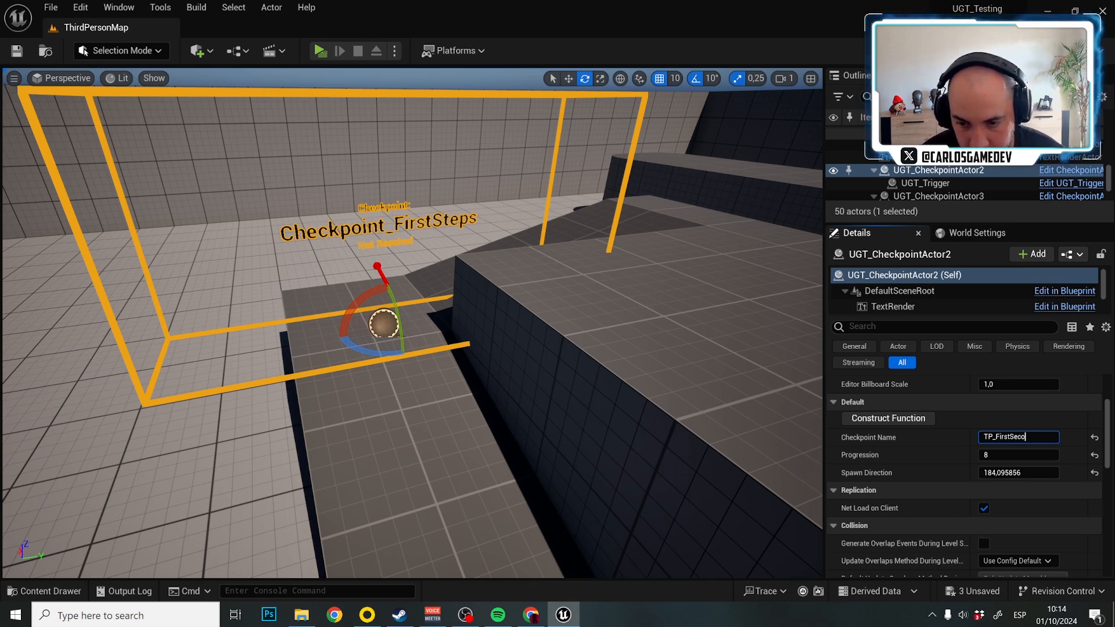
pyautogui.write('TP_FirstCh')
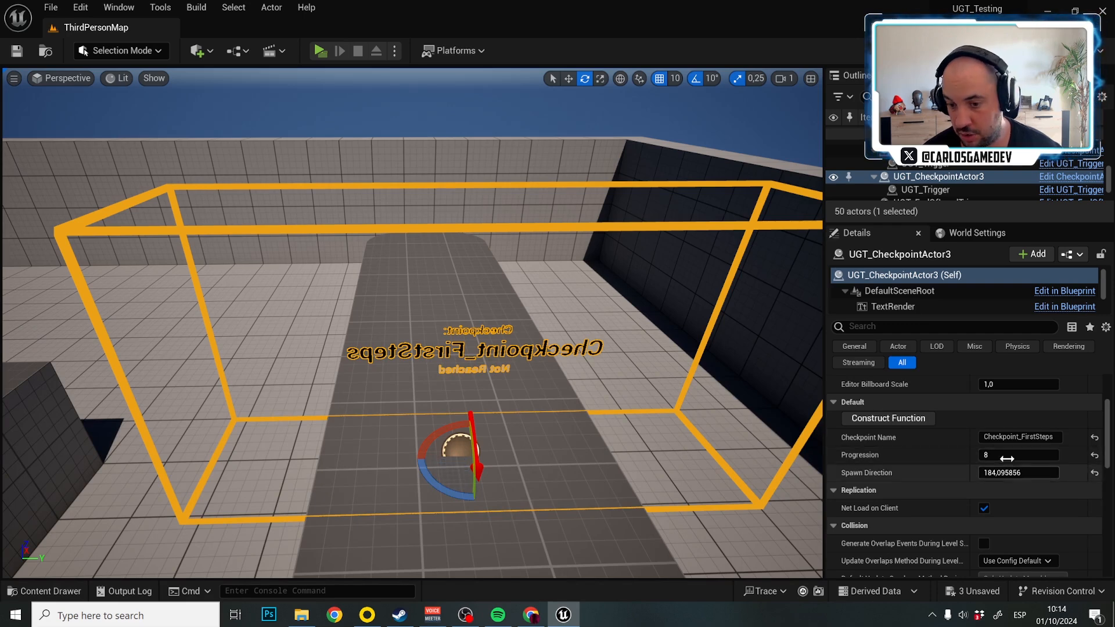
pyautogui.write('TP_')
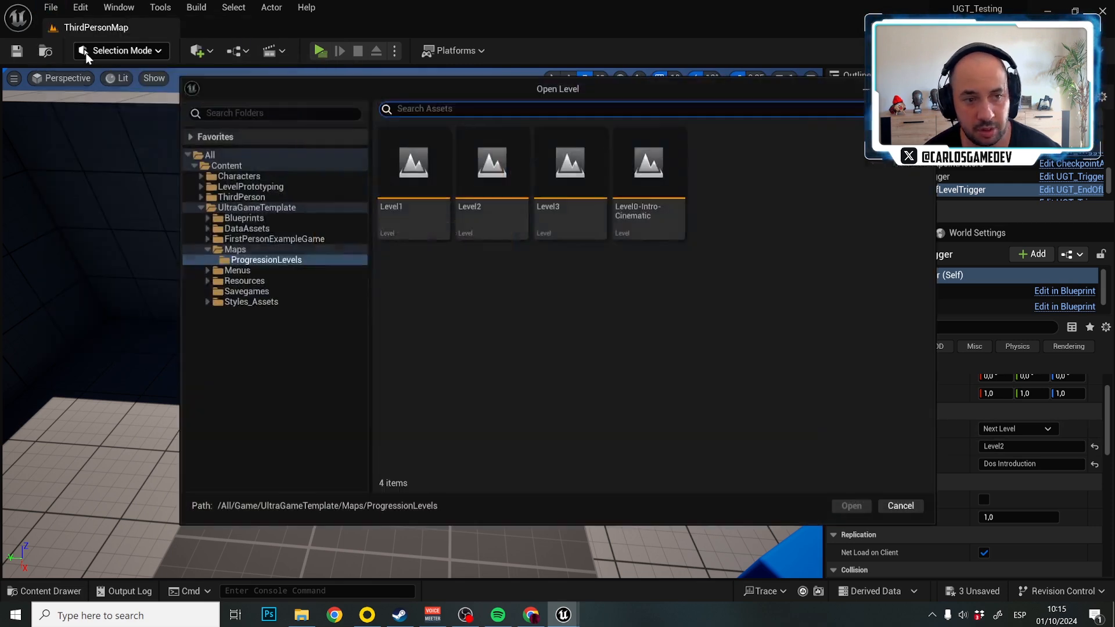
# Step: Look up ThirdPersonMap_2 in the level browser to confirm its exact name for the trigger
pyautogui.click(242, 197)
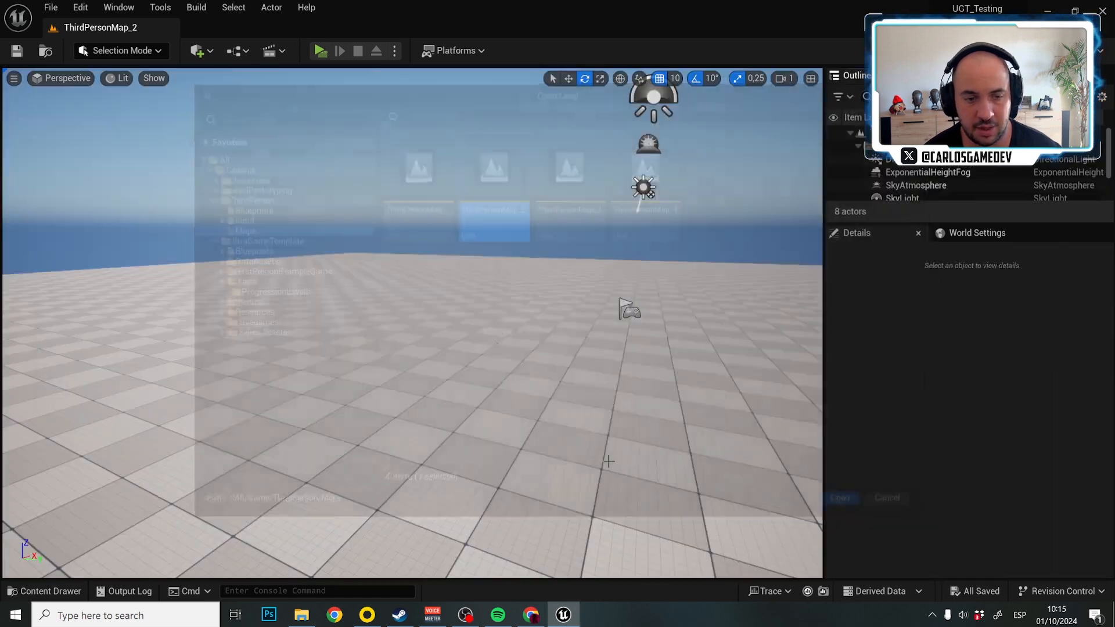
pyautogui.click(50, 7)
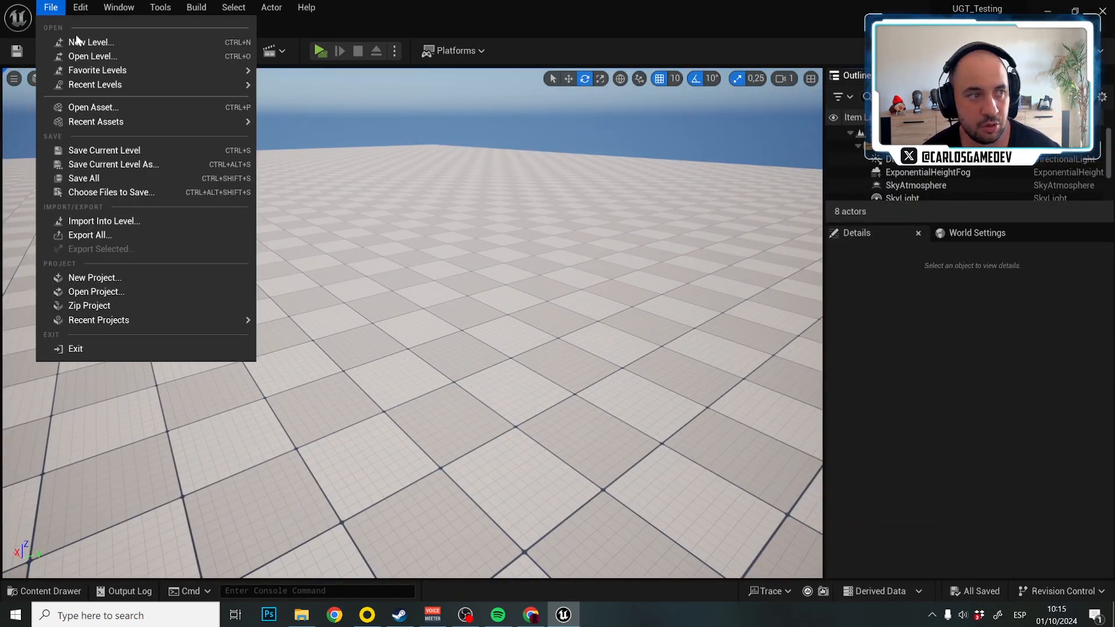
pyautogui.moveTo(94, 83)
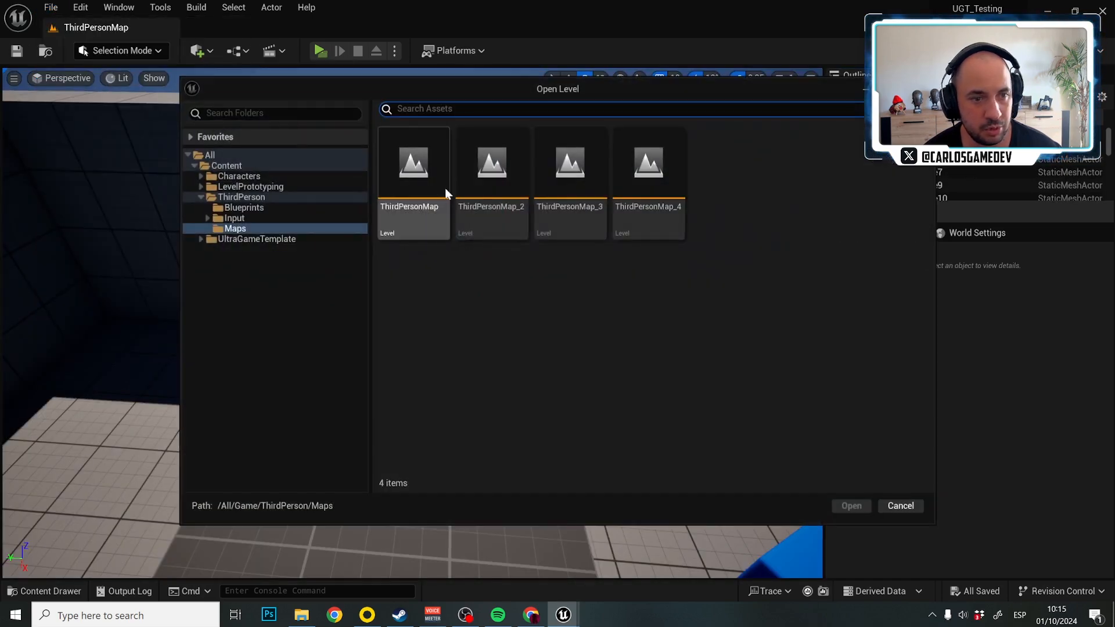
pyautogui.click(490, 164)
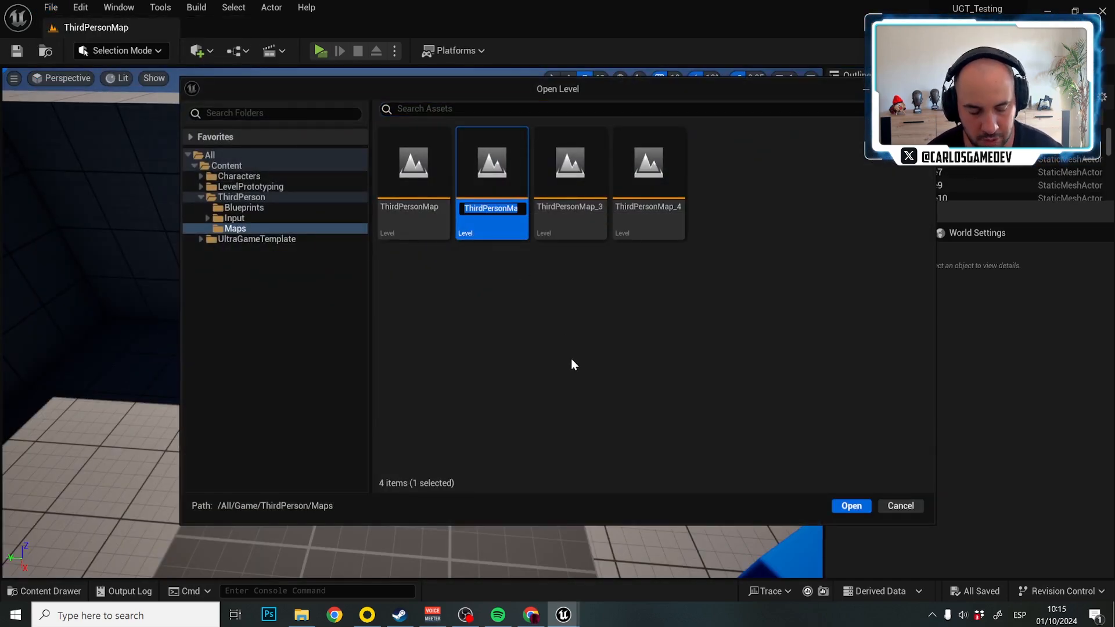
pyautogui.click(851, 505)
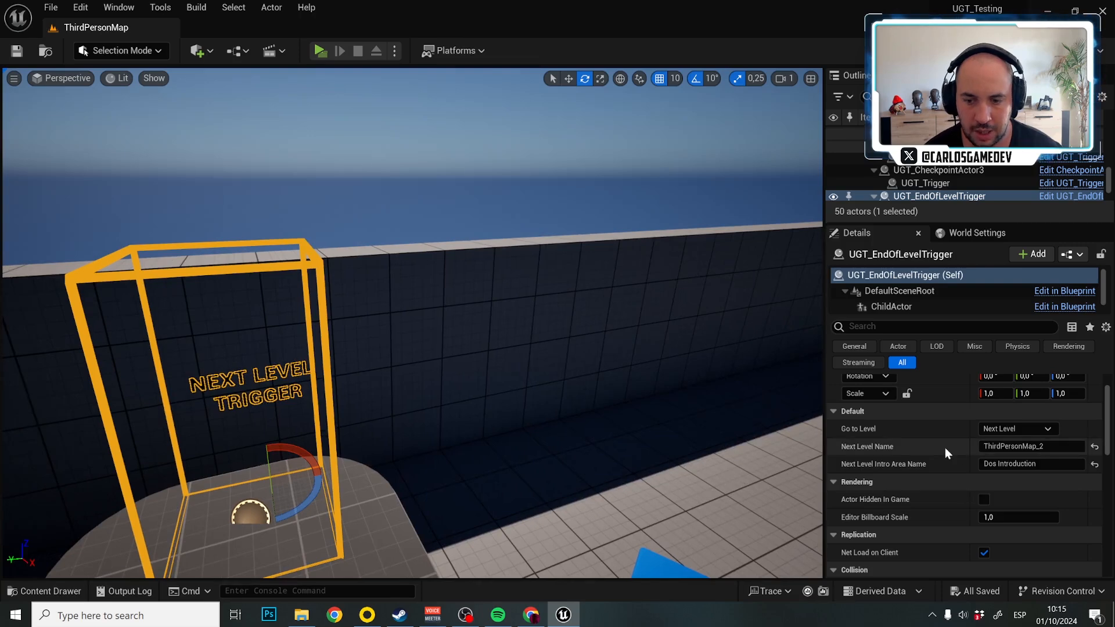
# Step: Set the trigger's Next Level Intro Area Name to TP_2n_lvl_fakeCheckpoint
pyautogui.click(1030, 464)
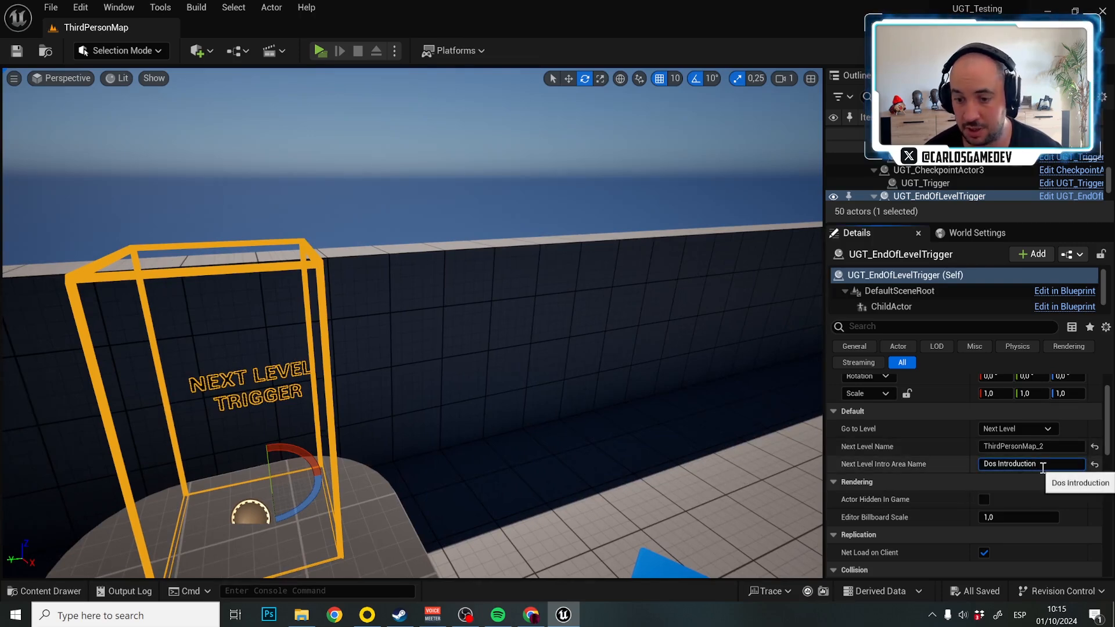
pyautogui.tripleClick(1010, 463)
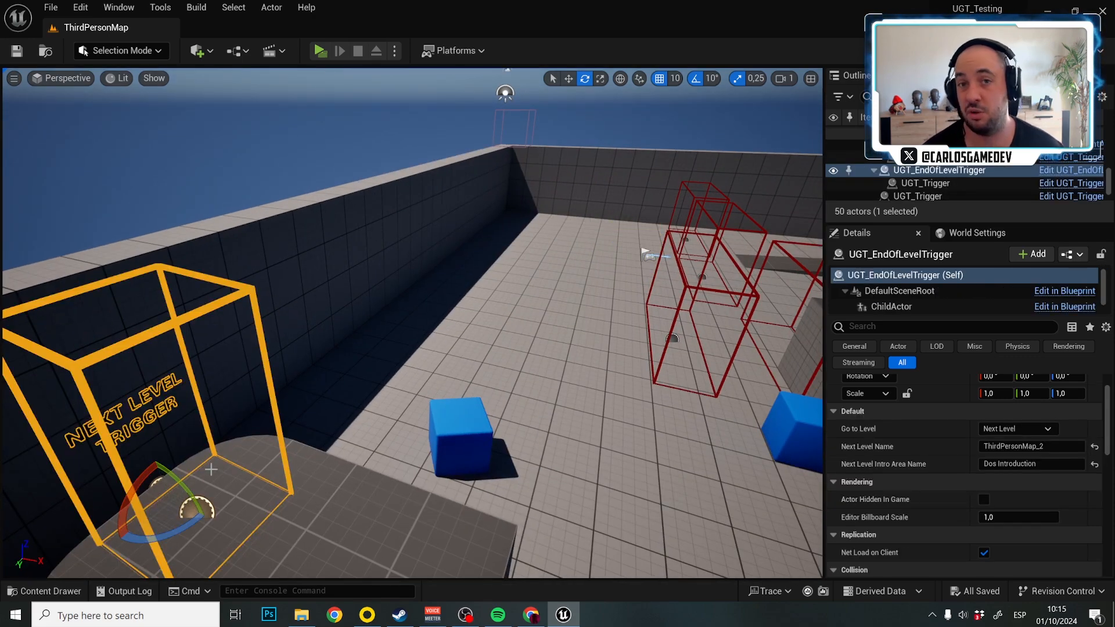
pyautogui.click(1031, 463)
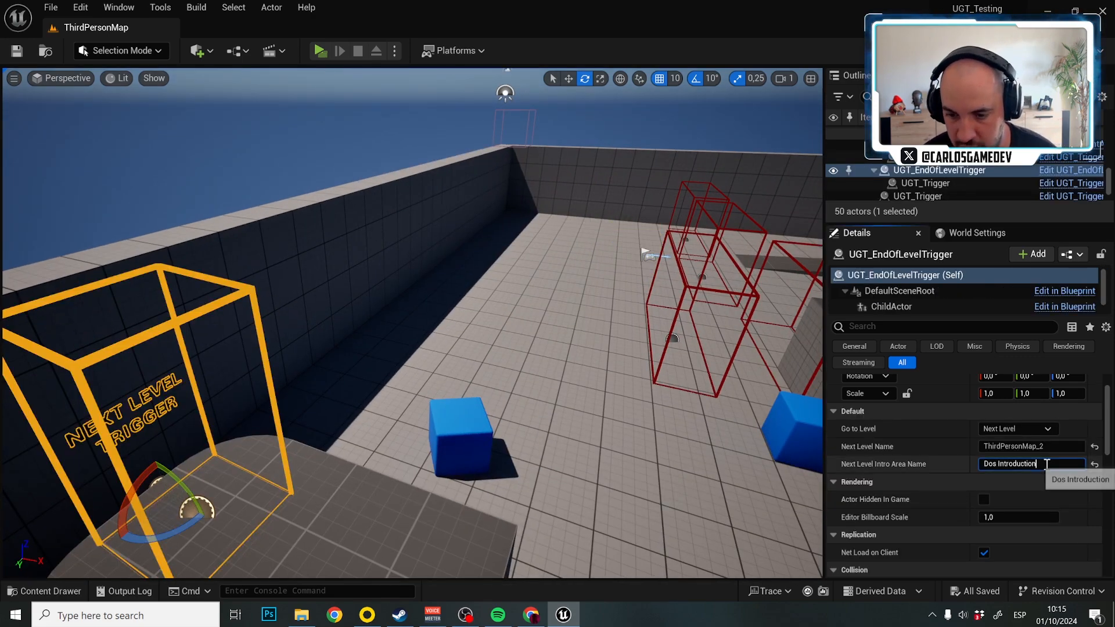
pyautogui.write('TP_2n_lvl')
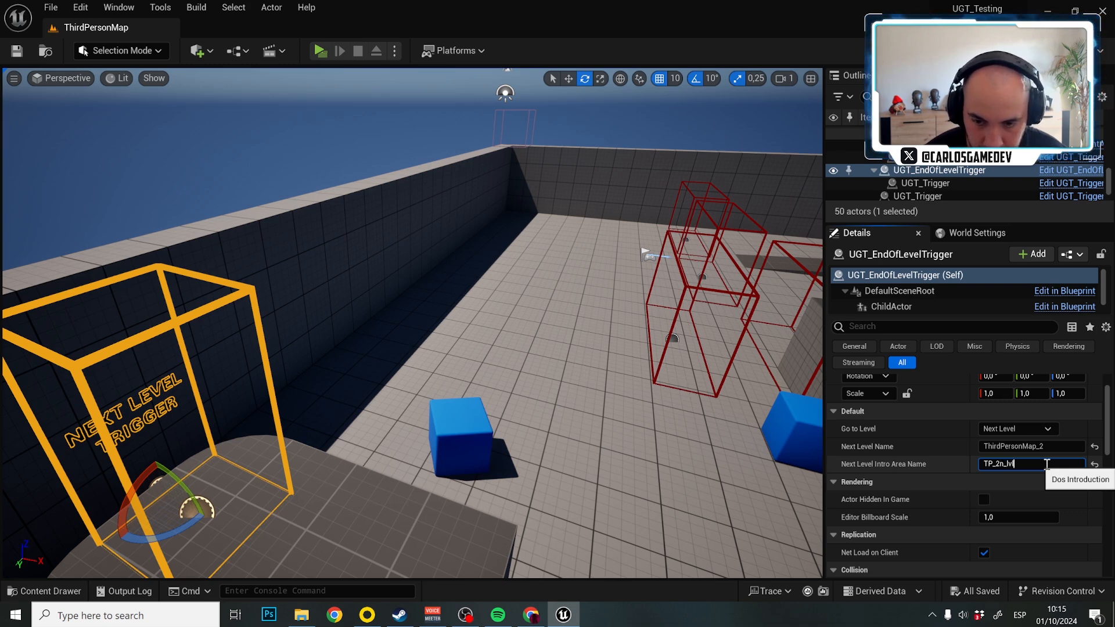
pyautogui.write('_fakeCheck')
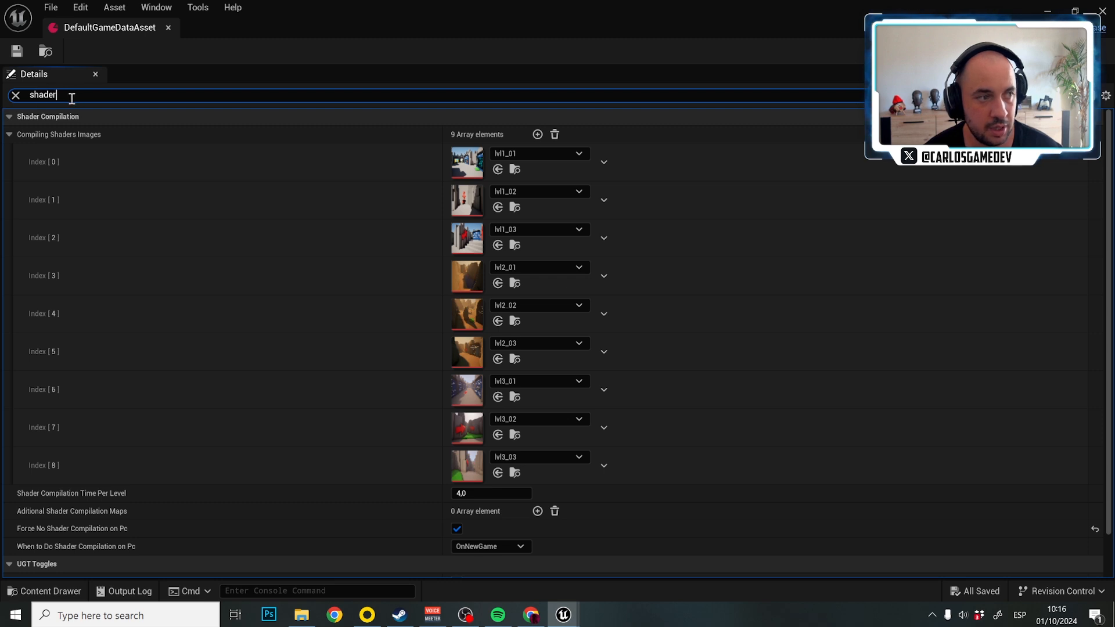
pyautogui.write('SLOT')
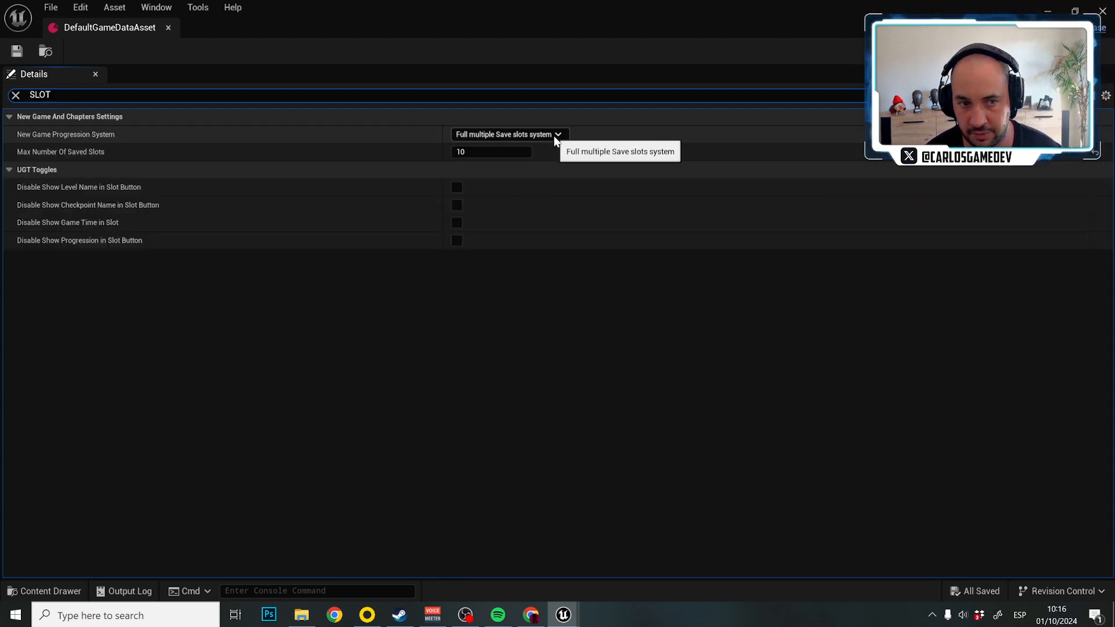
pyautogui.moveTo(448, 91)
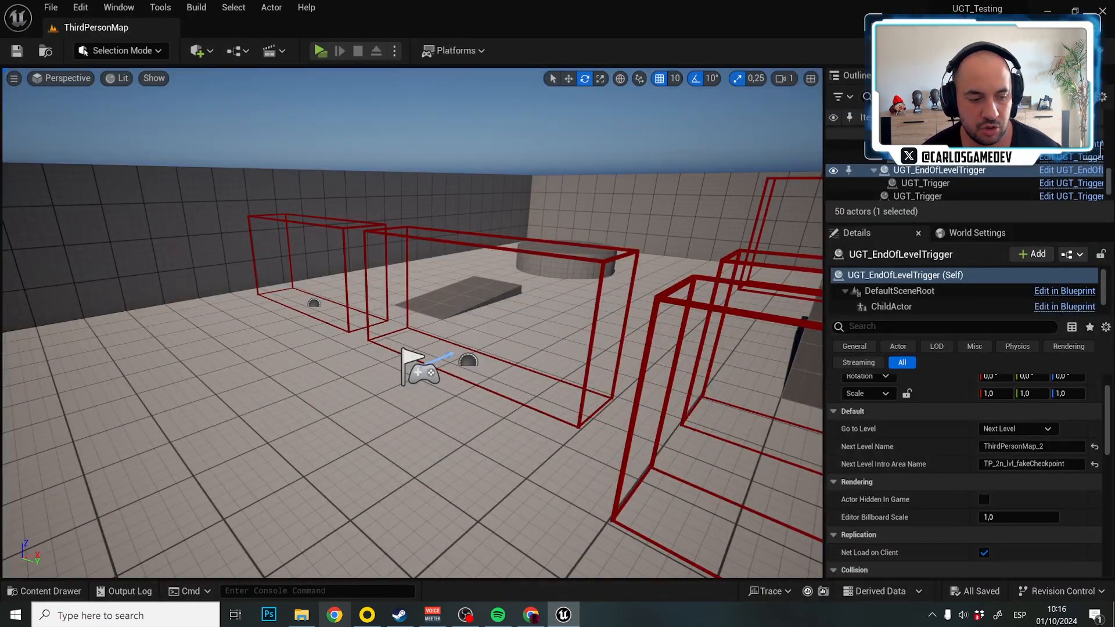
# Step: Check in File Explorer that UGT_Testing > Saved > SaveGames is empty, then return to the editor
pyautogui.click(302, 616)
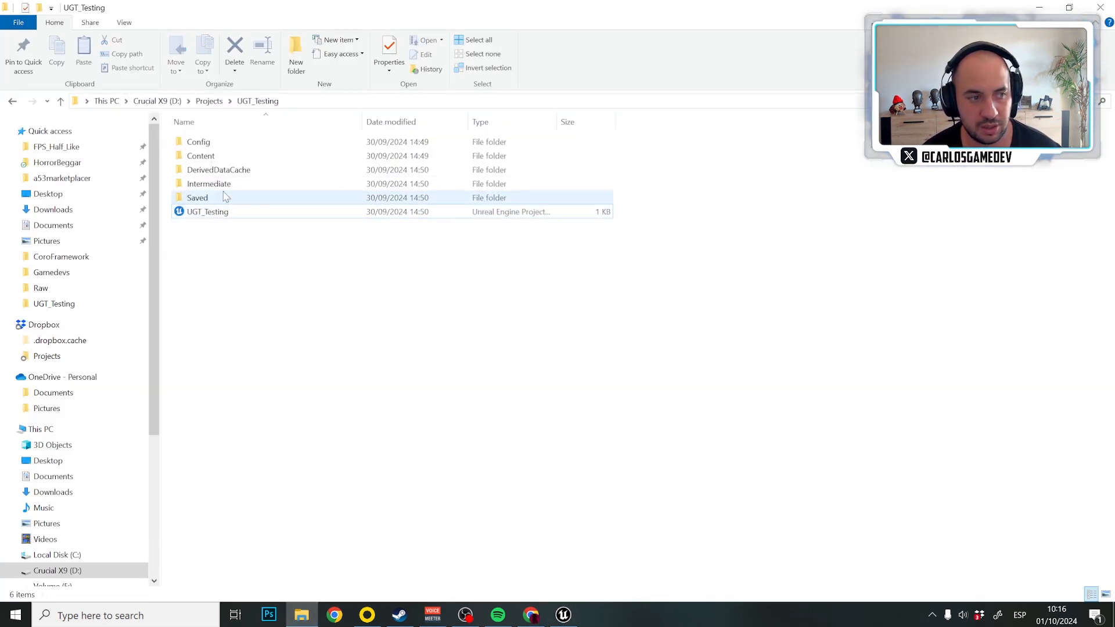
pyautogui.doubleClick(197, 197)
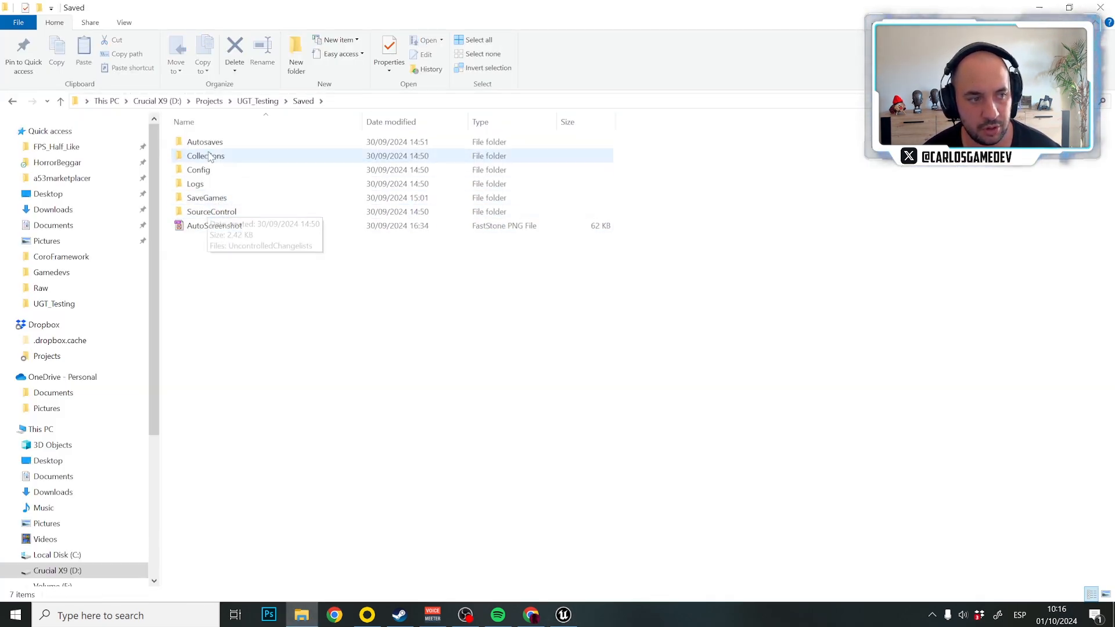
pyautogui.doubleClick(206, 197)
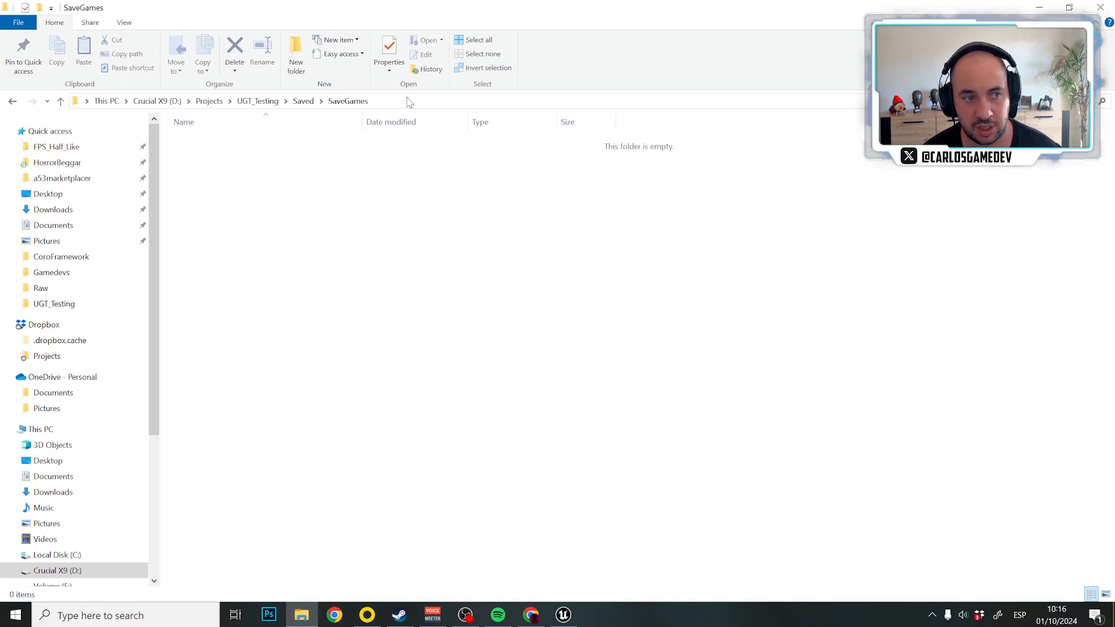
pyautogui.click(562, 615)
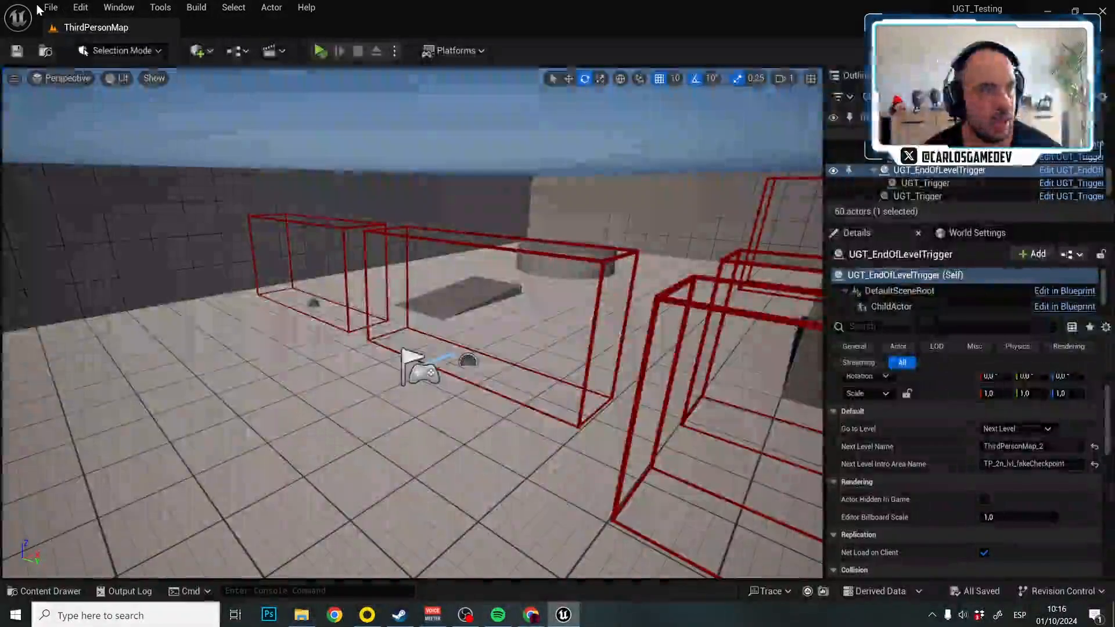
pyautogui.moveTo(50, 7)
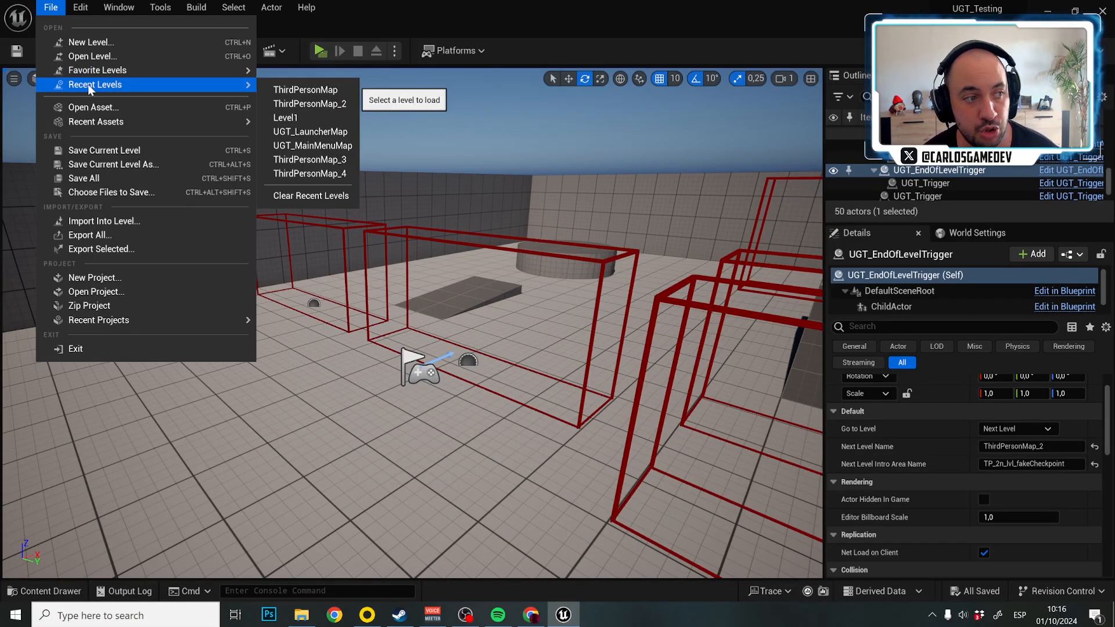
pyautogui.moveTo(305, 89)
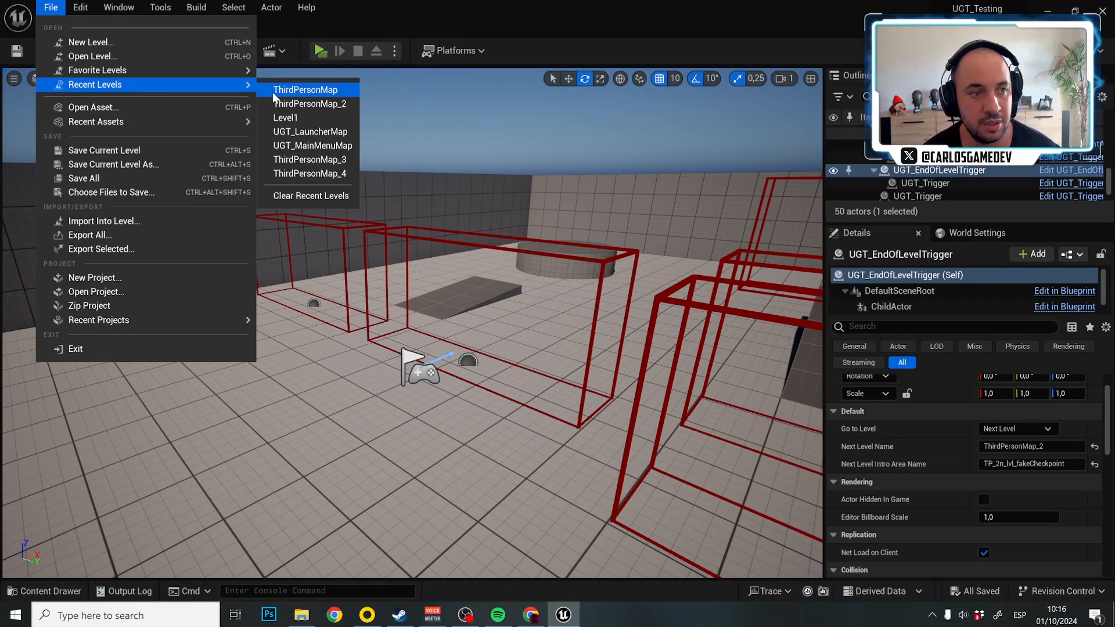
pyautogui.moveTo(311, 145)
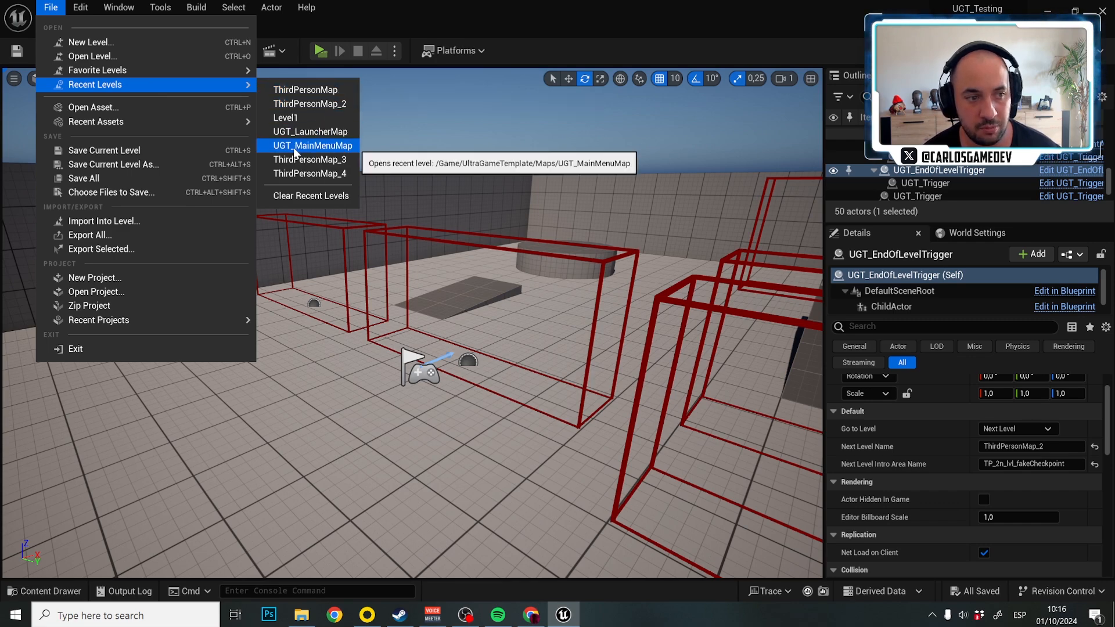
# Step: Open UGT_MainMenuMap from the recent levels list
pyautogui.click(310, 145)
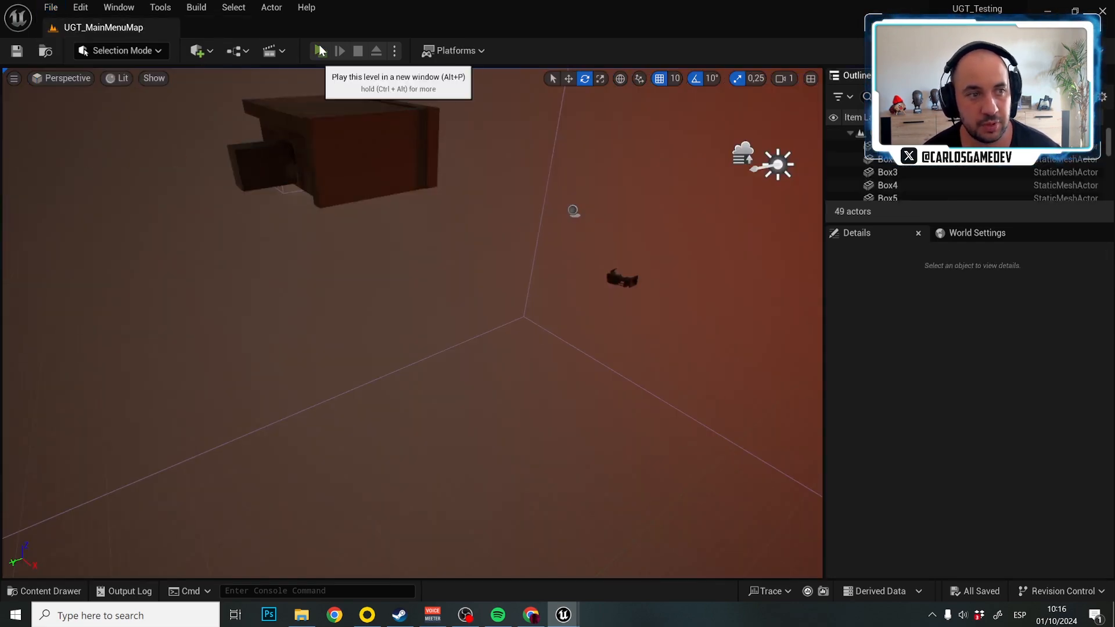
# Step: Play the main menu level and load the game saved in Slot 1
pyautogui.click(320, 49)
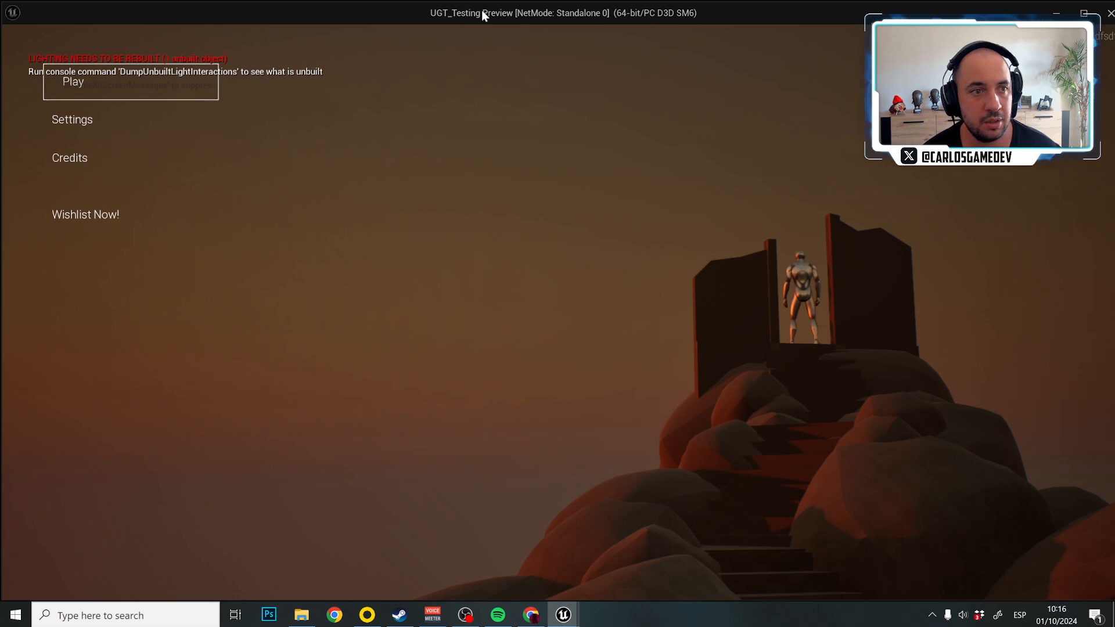
pyautogui.click(72, 82)
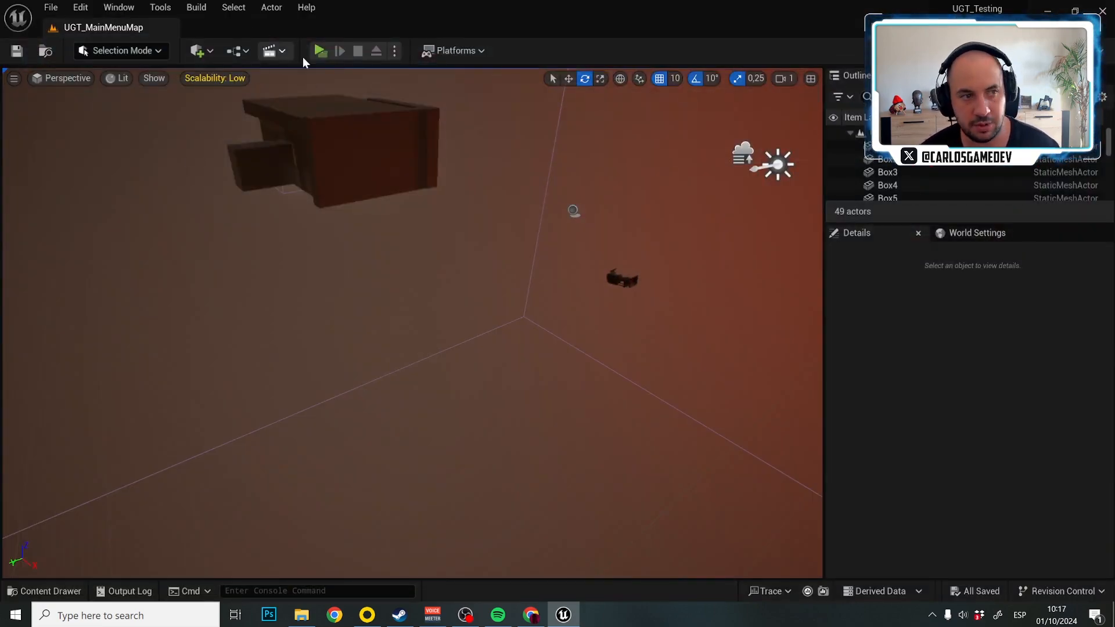
pyautogui.click(318, 50)
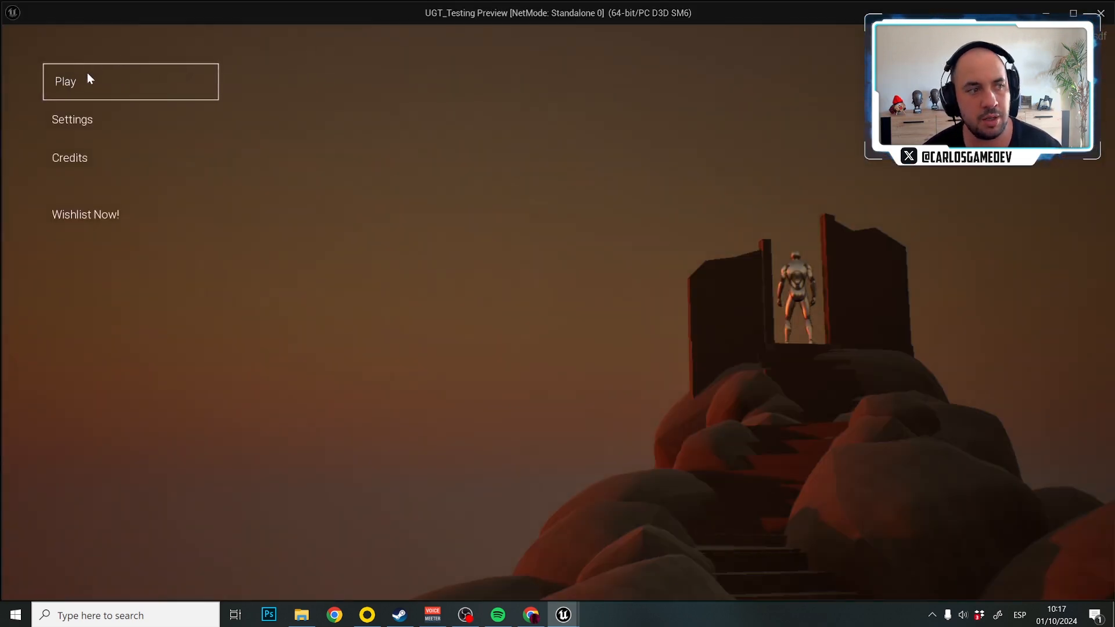
pyautogui.click(65, 81)
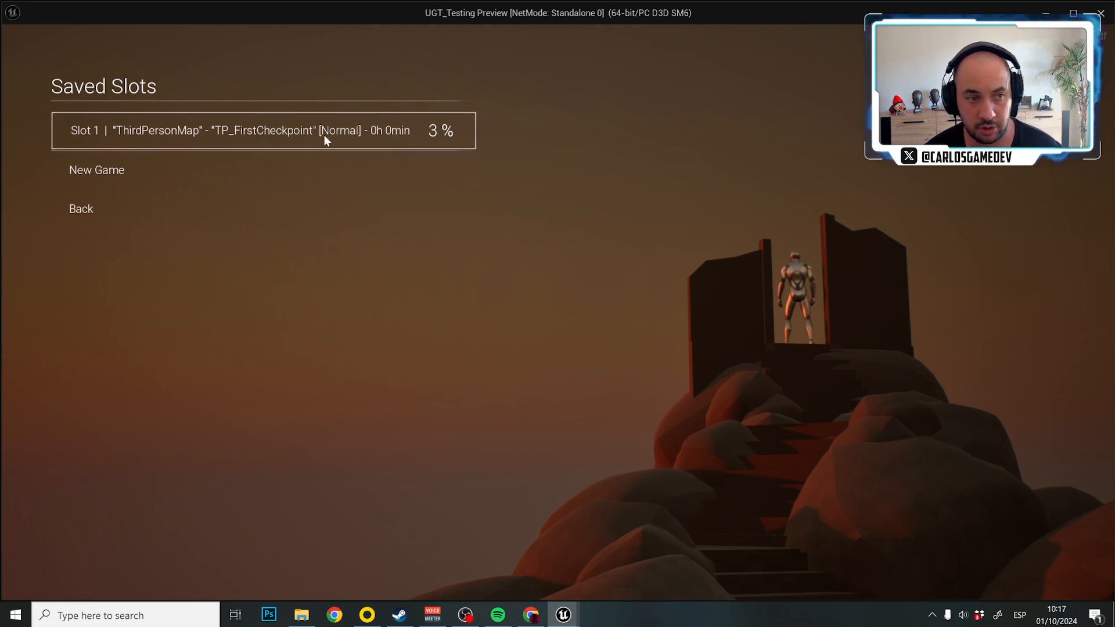
pyautogui.moveTo(389, 139)
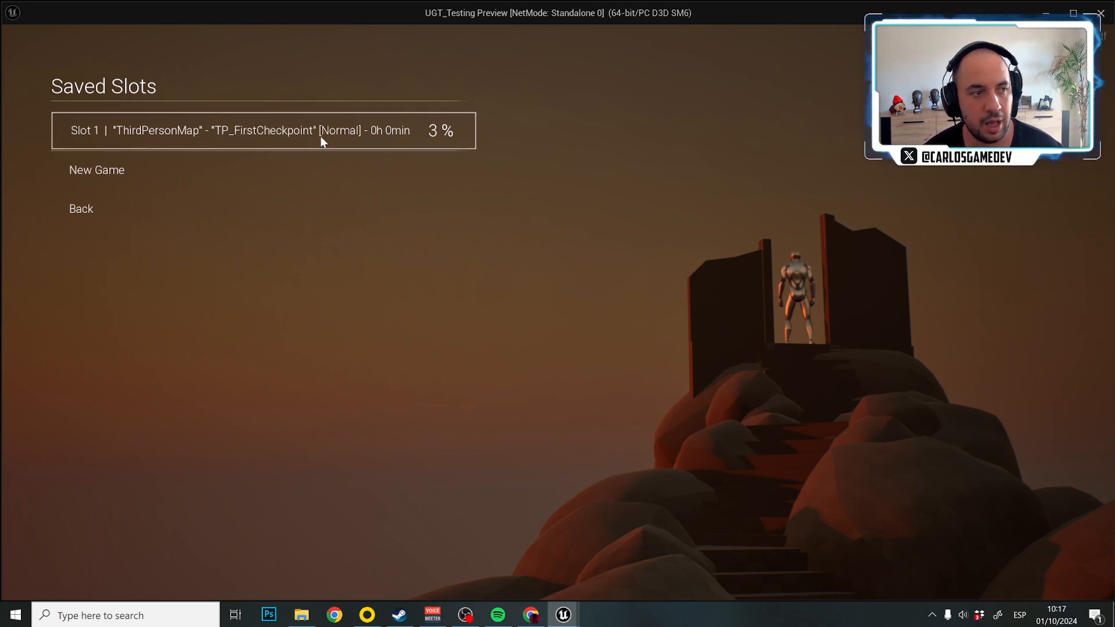
pyautogui.click(96, 170)
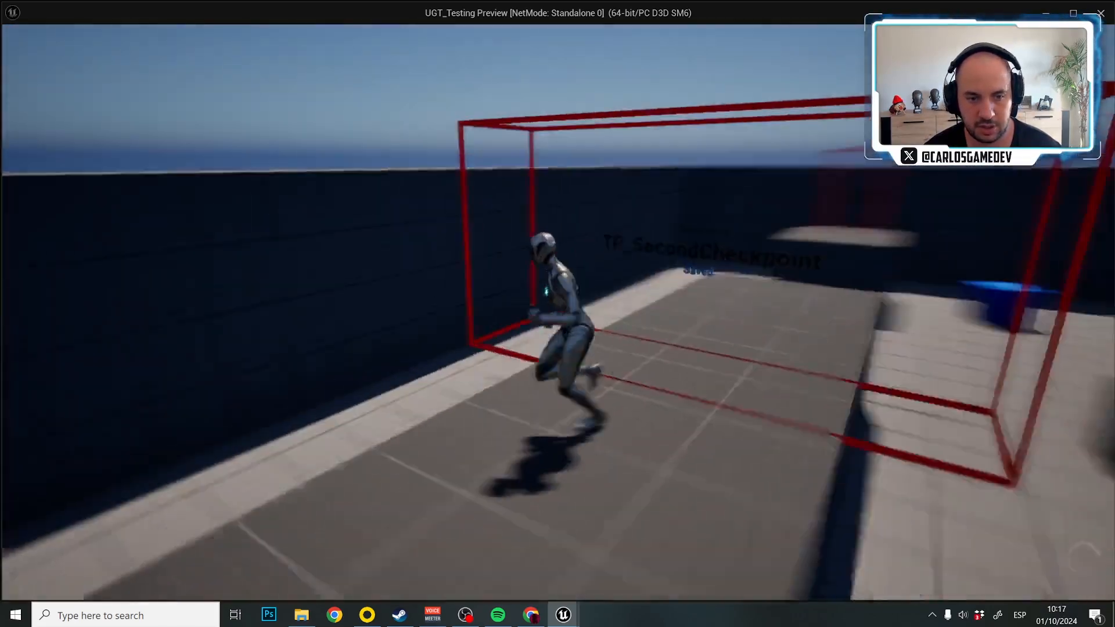
# Step: Leave the run, continue from Slot 2 to confirm TP_SecondCheckpoint at 8 %, then stop playing
pyautogui.press('Escape')
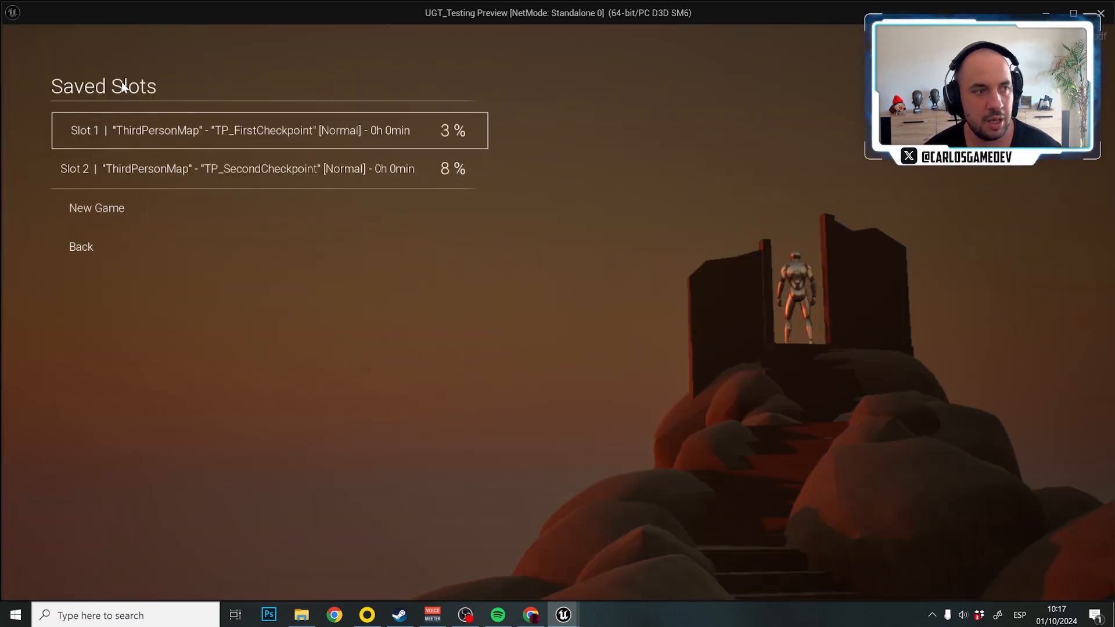
pyautogui.moveTo(344, 24)
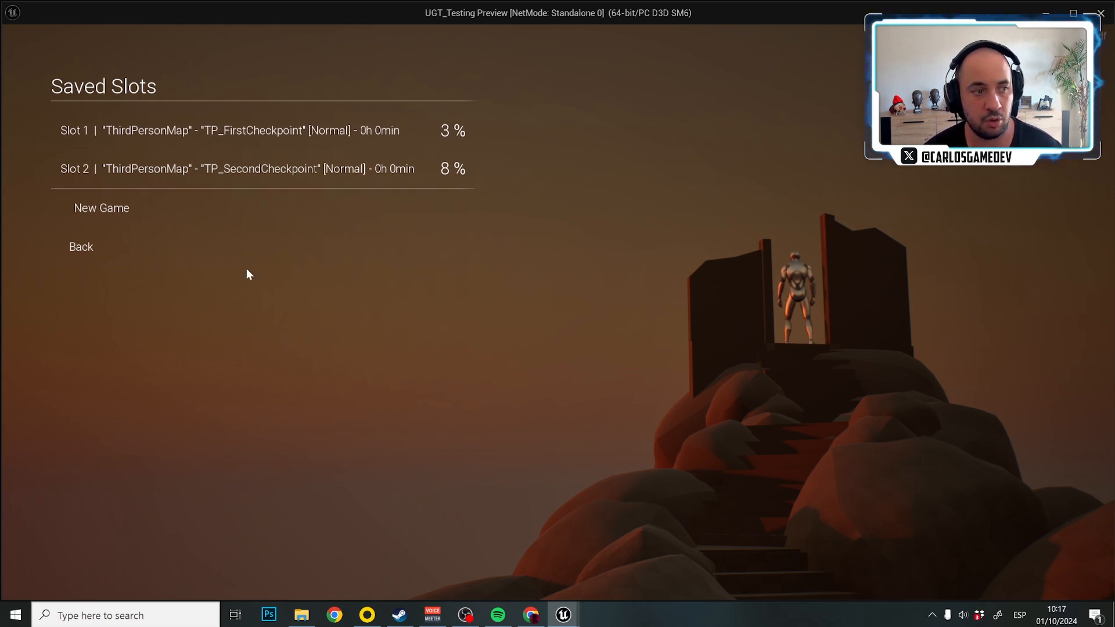
pyautogui.click(237, 168)
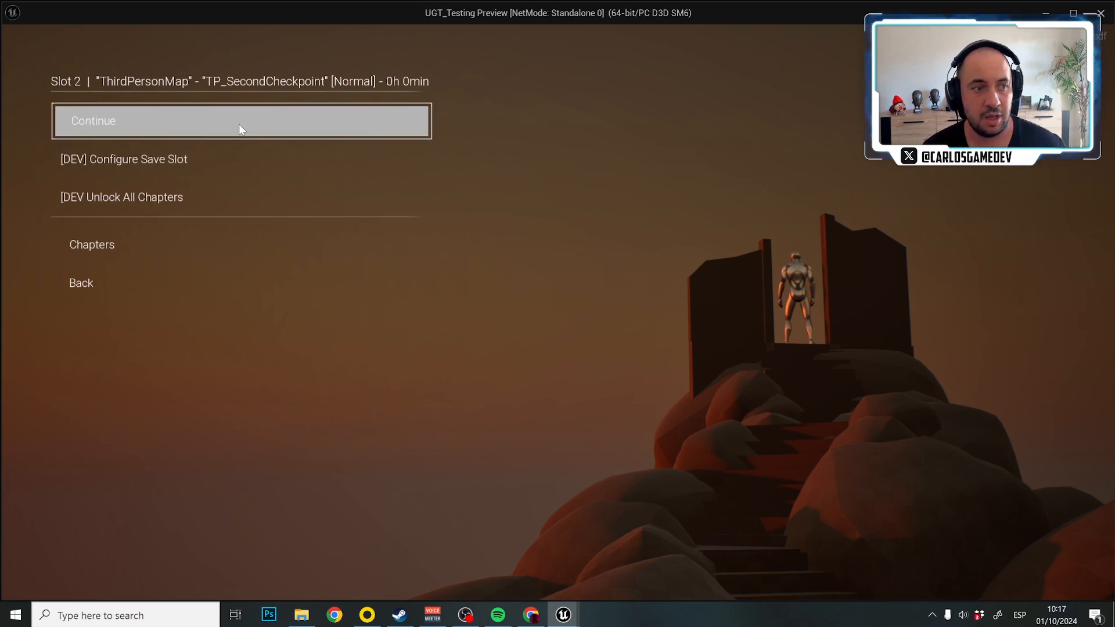
pyautogui.click(241, 120)
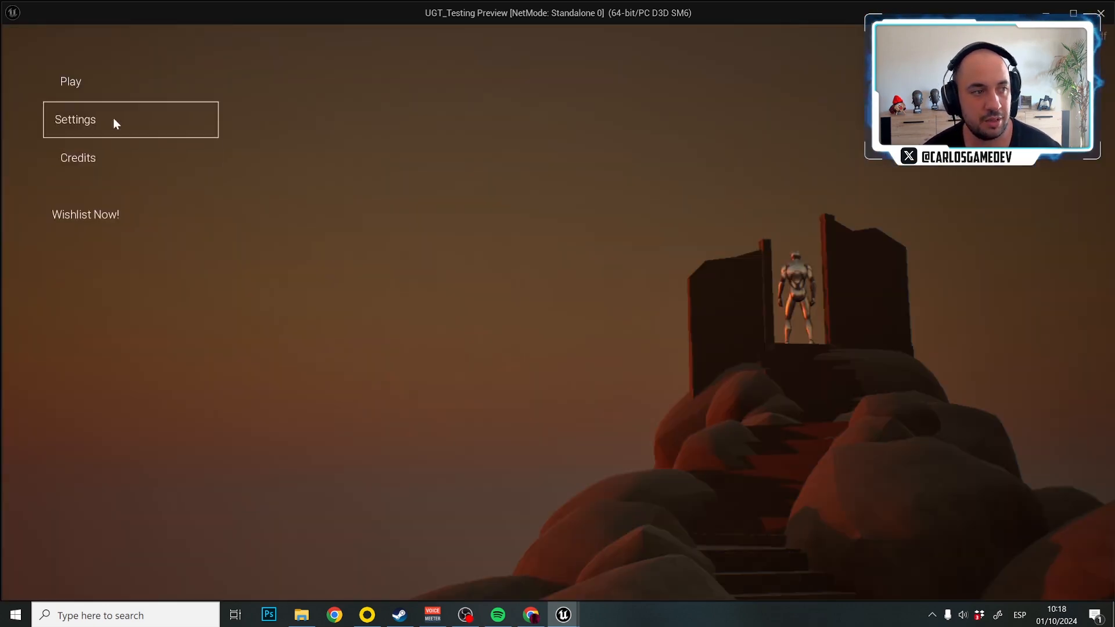
pyautogui.click(71, 81)
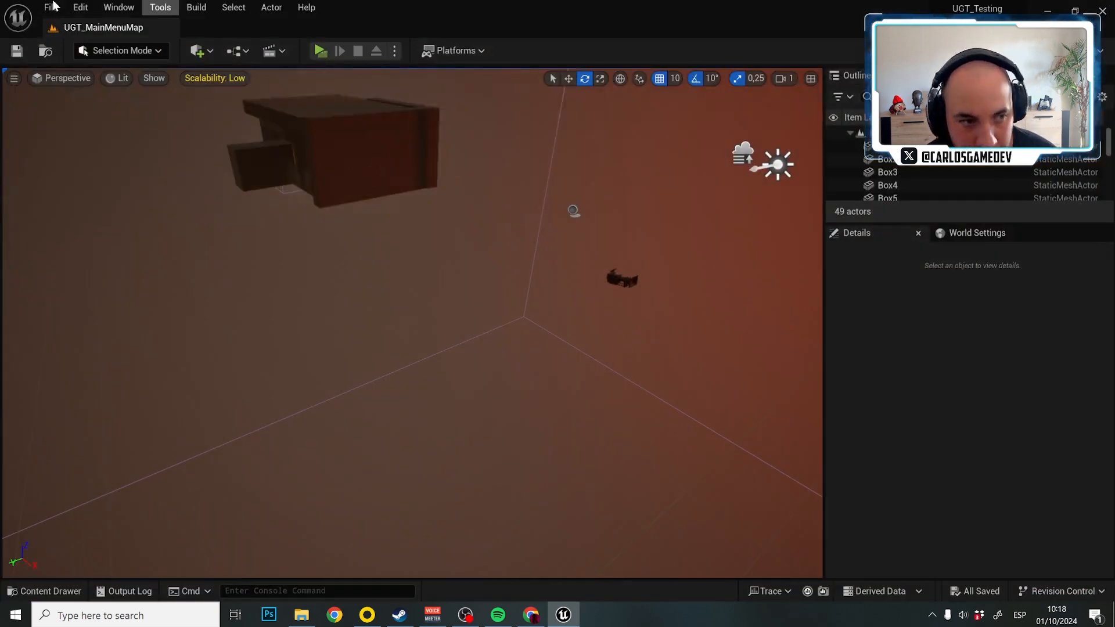
# Step: Reopen ThirdPersonMap and cycle the trigger's Go to Level from Credits back to Next Level, blanking its names
pyautogui.click(50, 7)
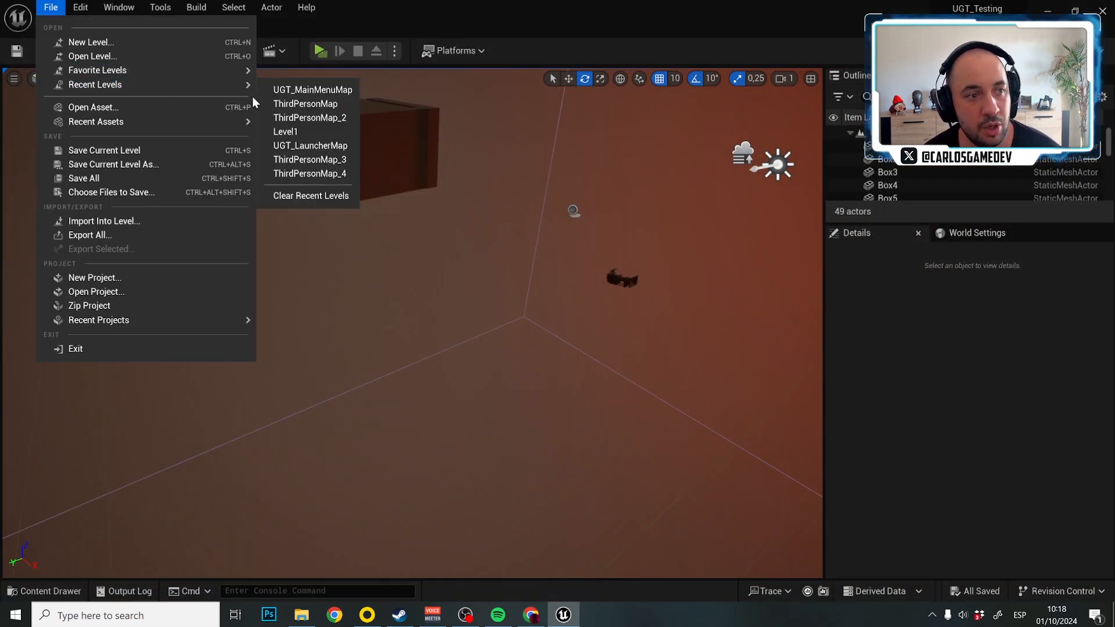
pyautogui.click(306, 103)
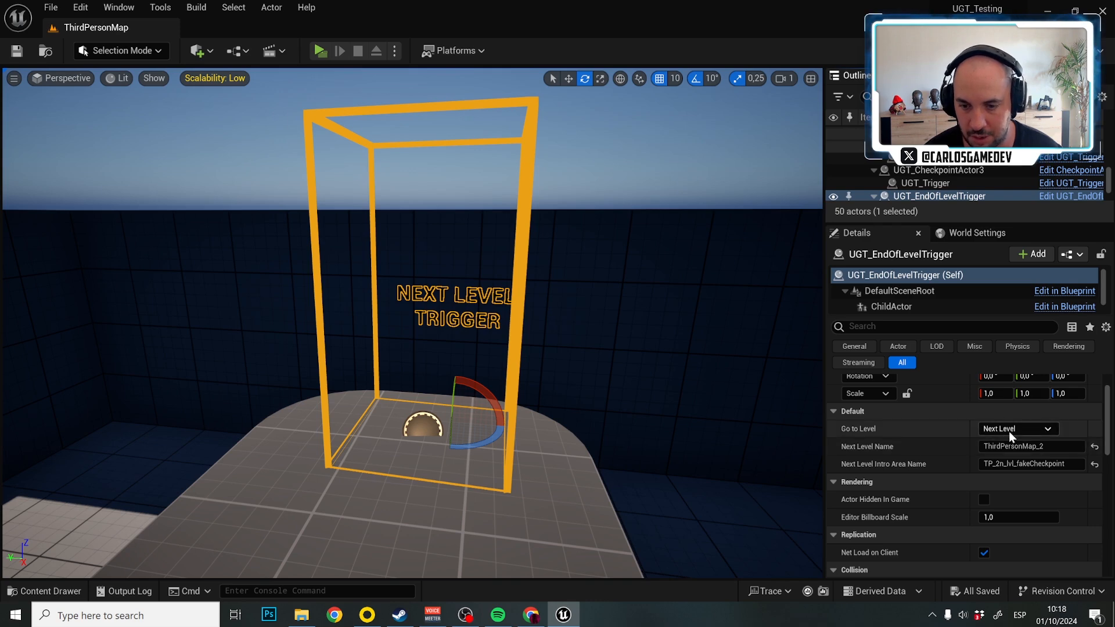
pyautogui.click(1018, 429)
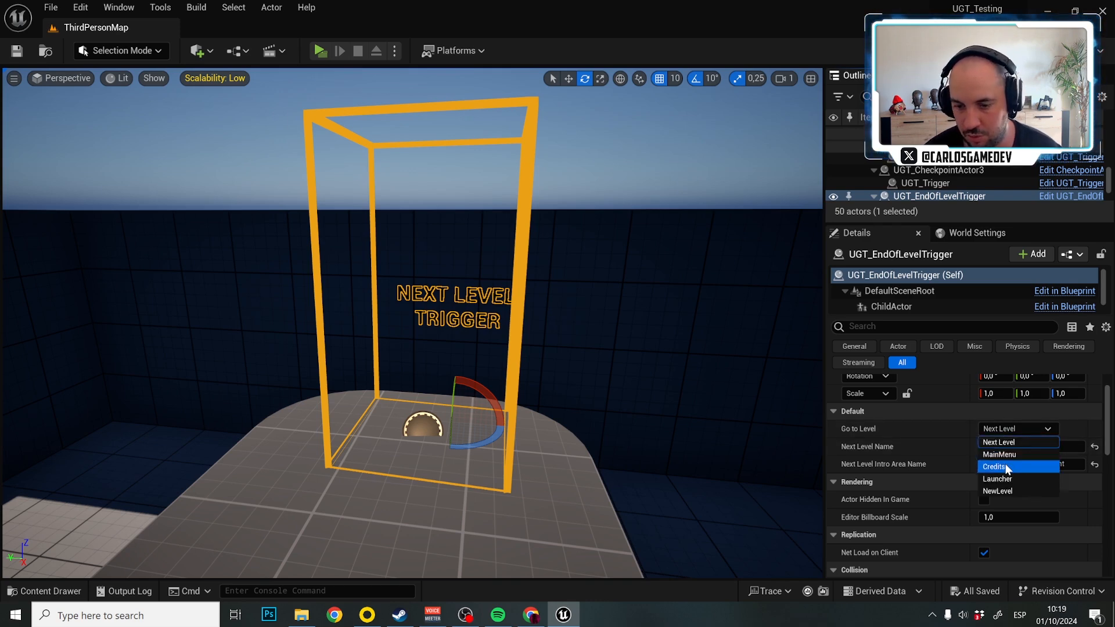
pyautogui.click(995, 467)
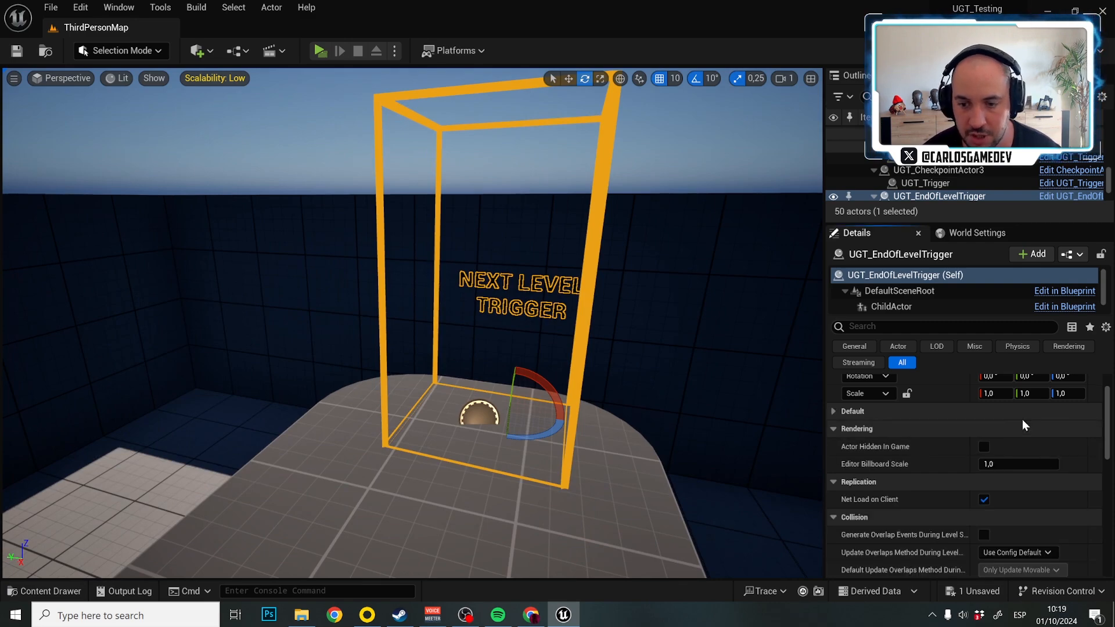
pyautogui.click(1045, 429)
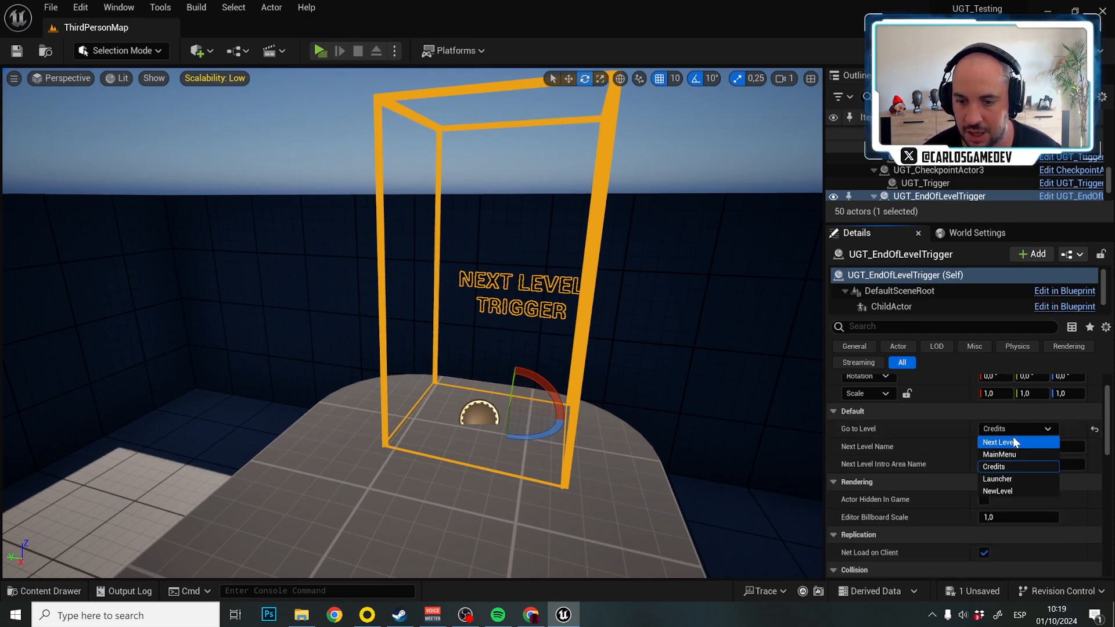
pyautogui.click(999, 441)
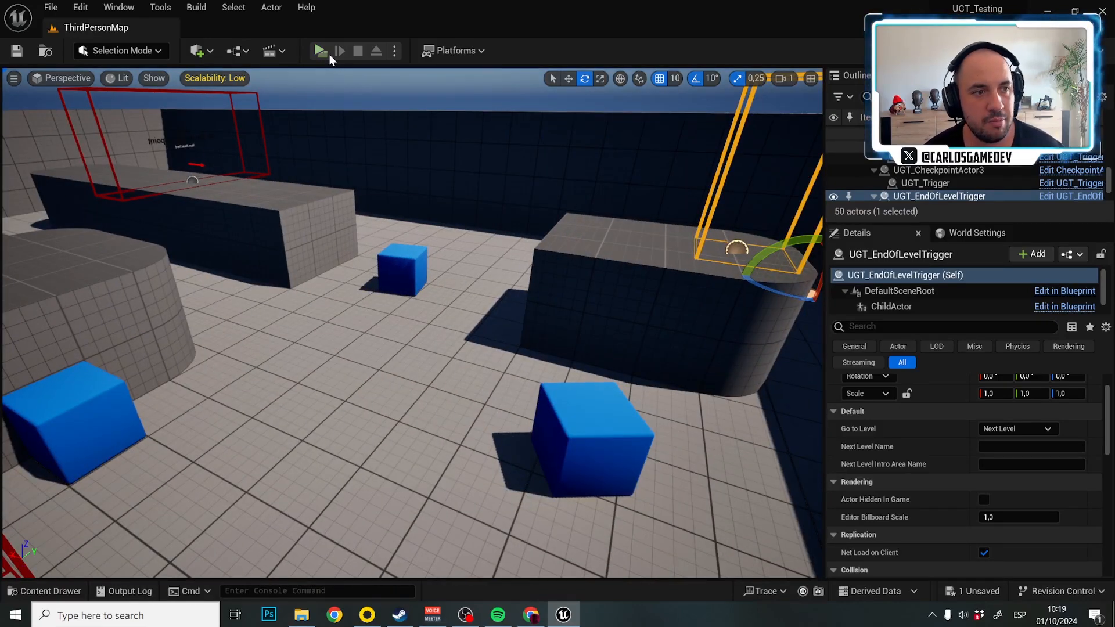
# Step: Play ThirdPersonMap, exit to the main menu and view the Saved Slots list showing Slot 1 and Slot 2
pyautogui.click(320, 50)
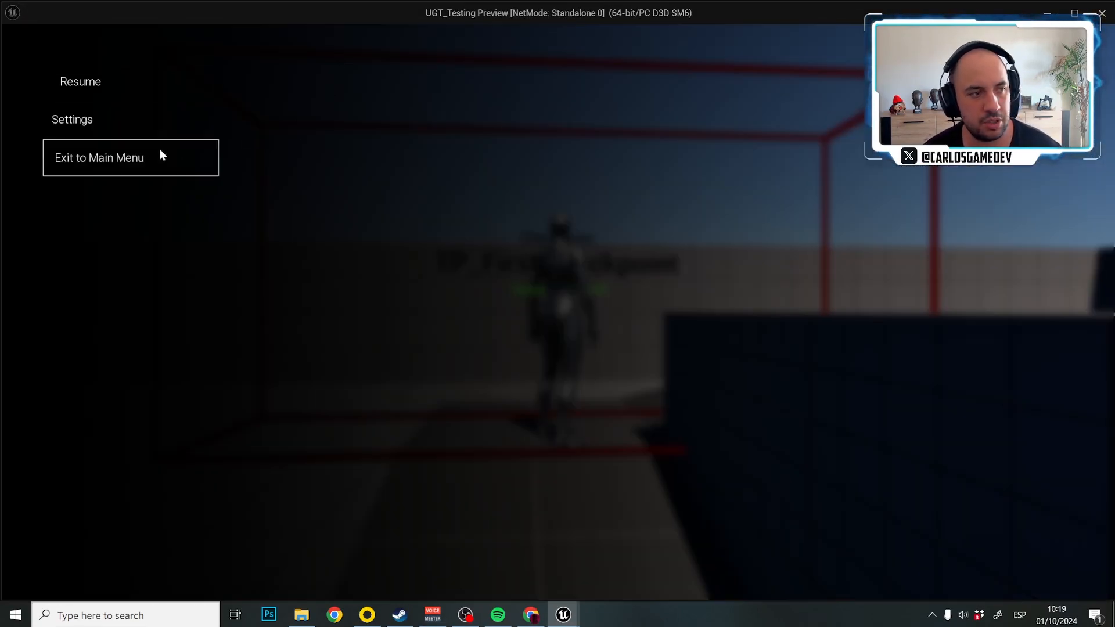
pyautogui.click(80, 81)
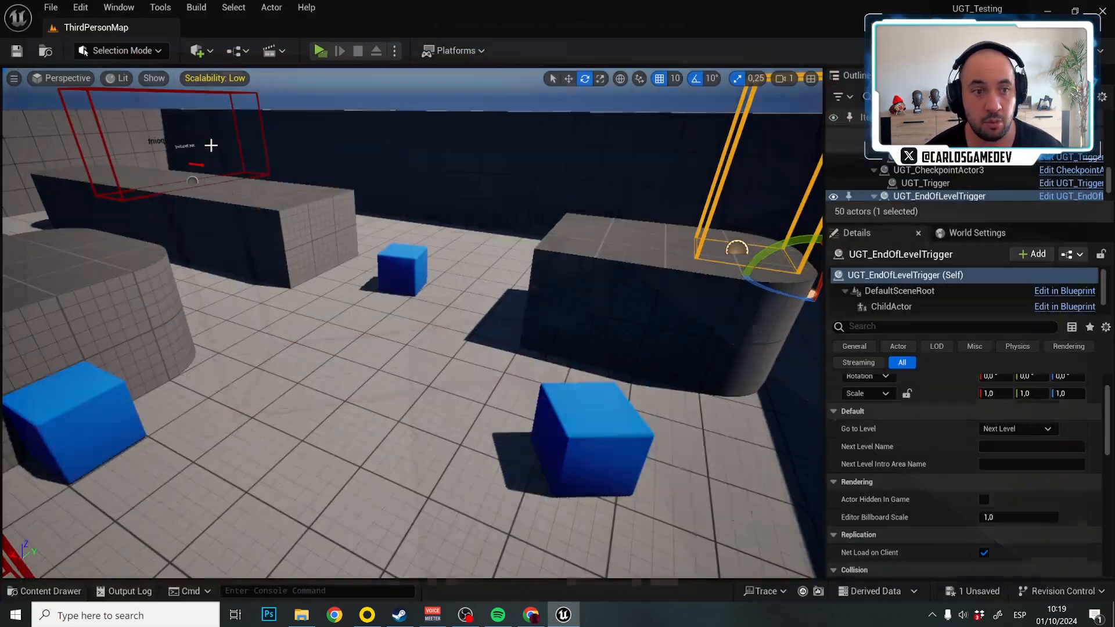
pyautogui.click(319, 50)
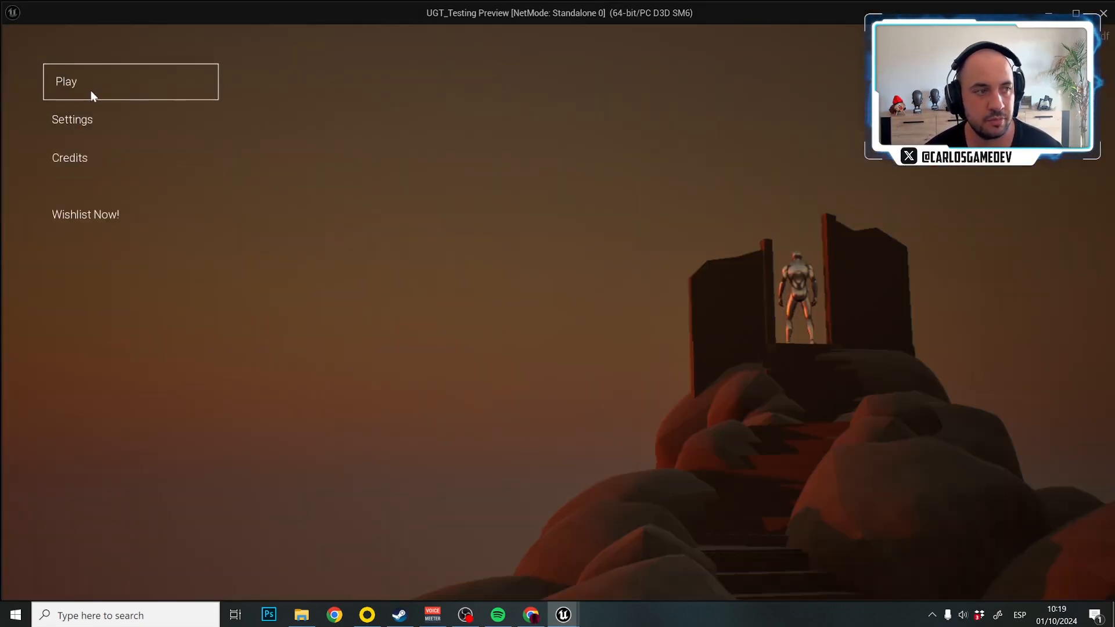
pyautogui.click(65, 81)
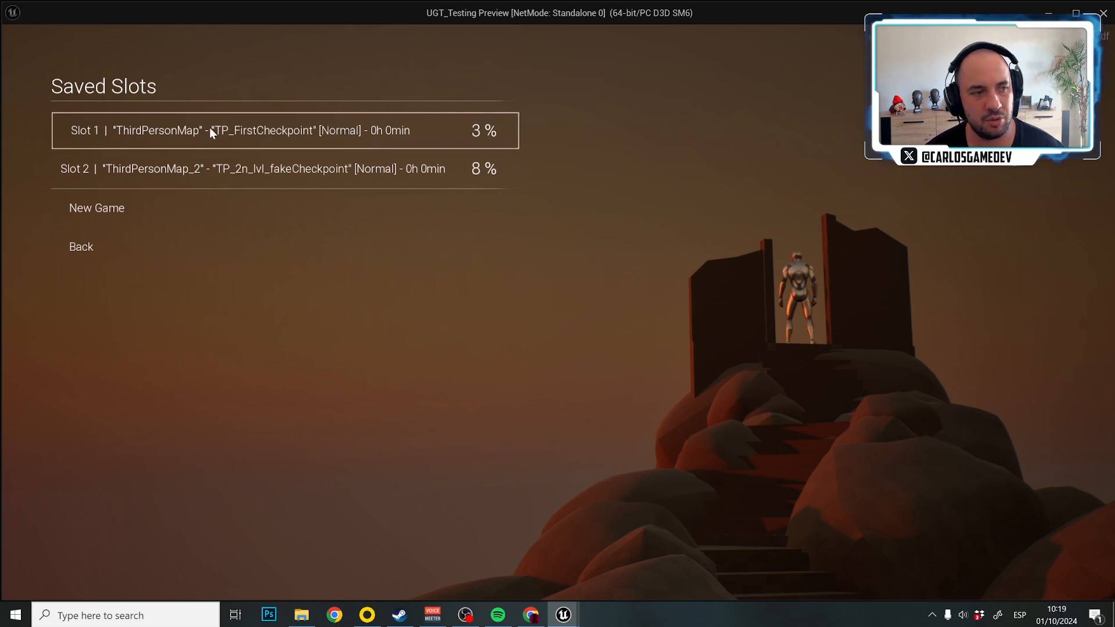
pyautogui.moveTo(434, 141)
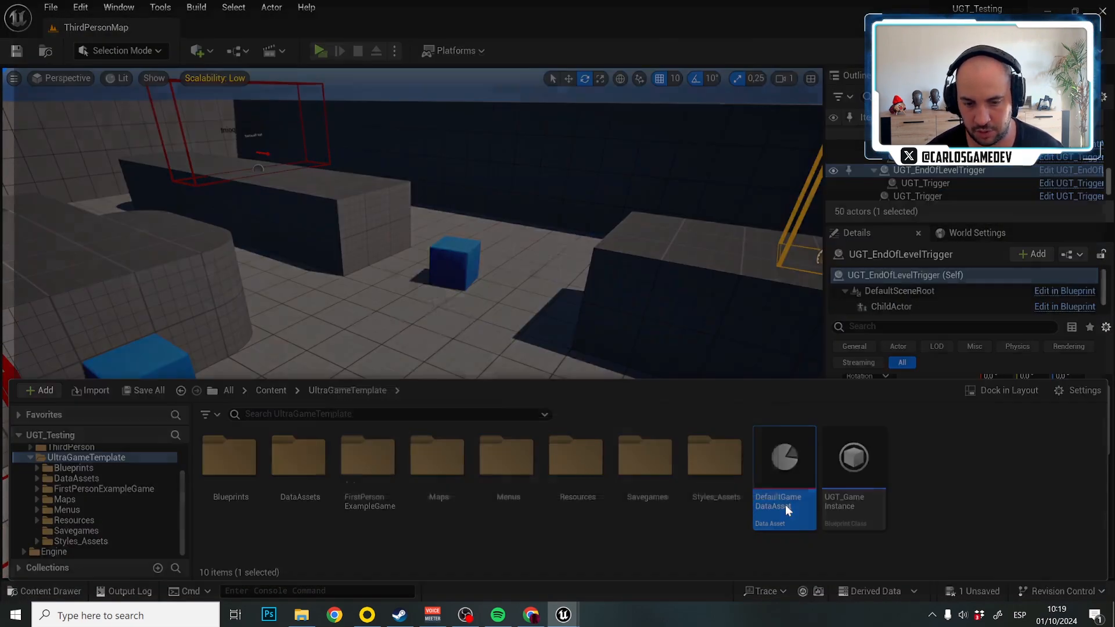
# Step: In DefaultGameDataAsset's UGT Toggles, disable showing game time, checkpoint name, progression and level name in slots
pyautogui.doubleClick(785, 457)
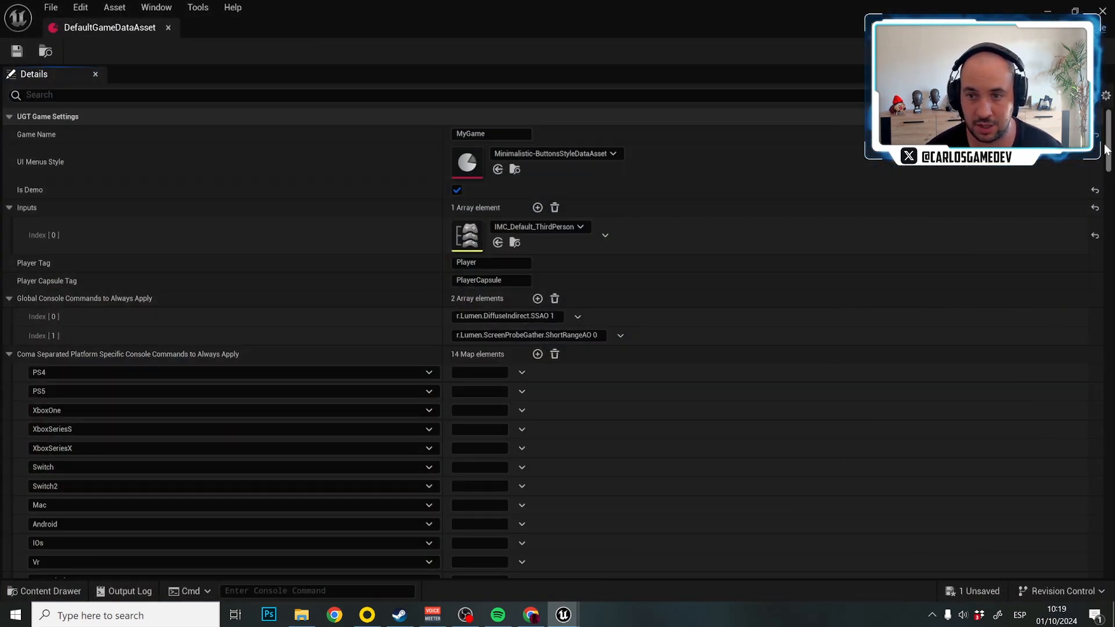
pyautogui.scroll(-3)
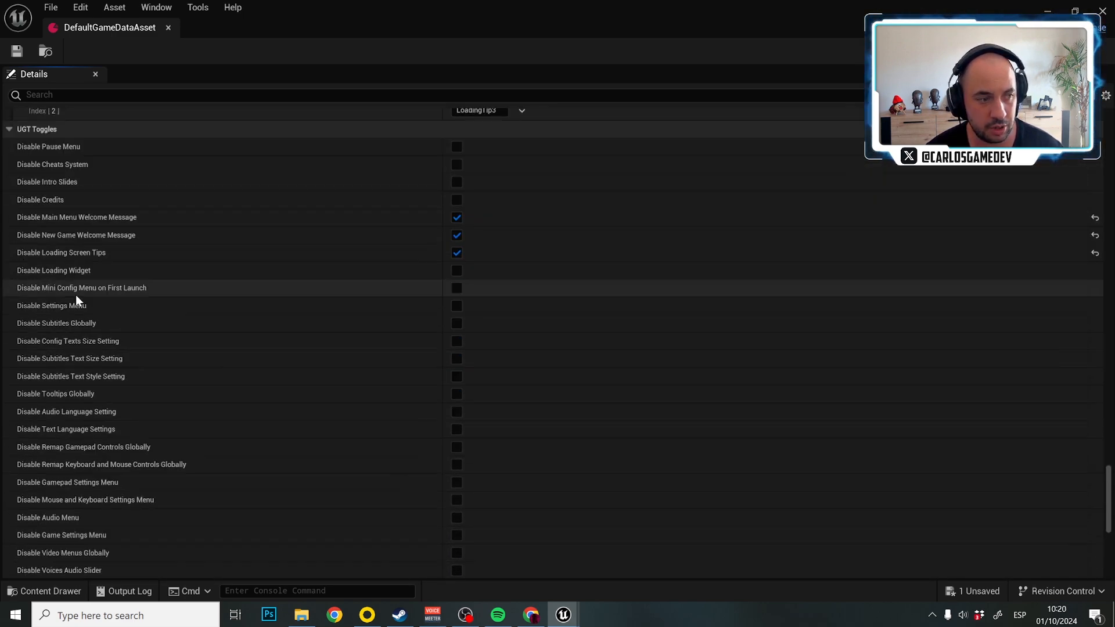
pyautogui.scroll(-3)
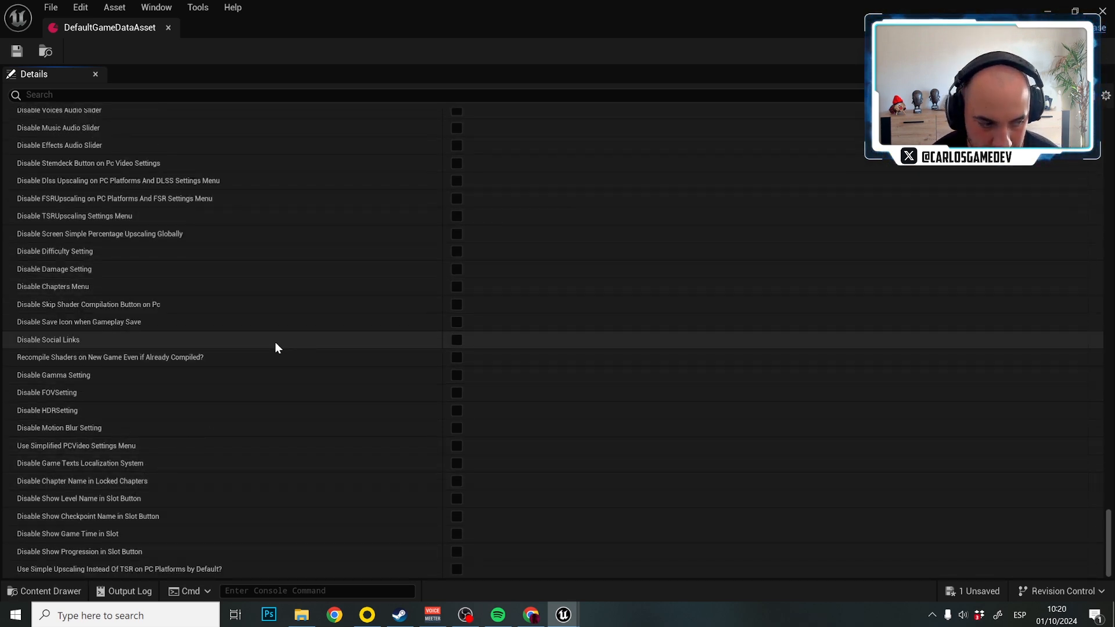
pyautogui.moveTo(64, 508)
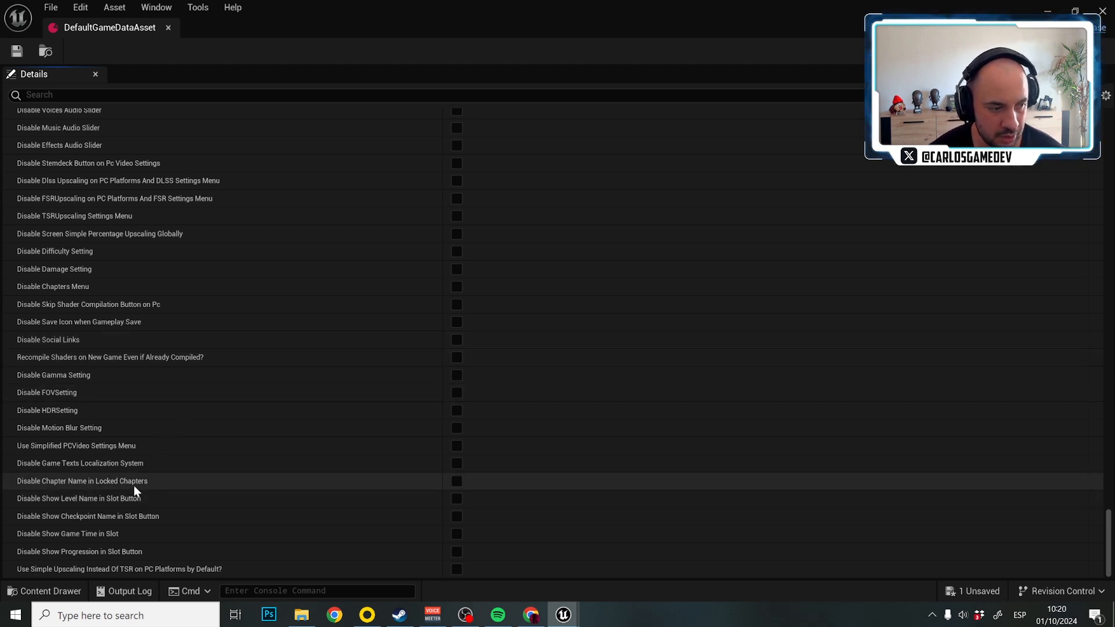
pyautogui.moveTo(144, 488)
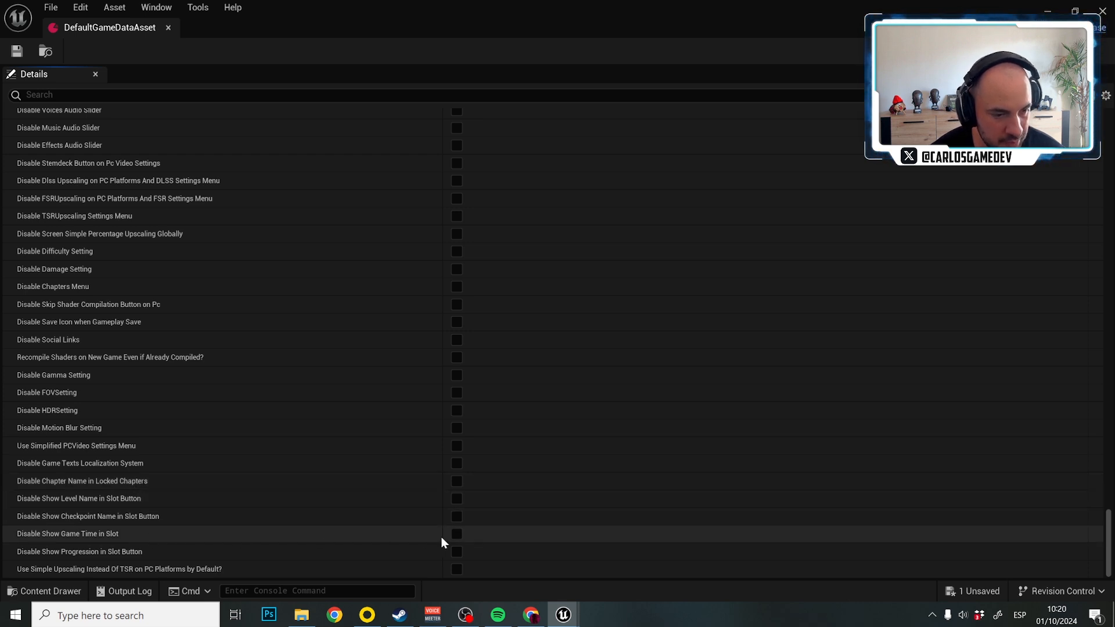
pyautogui.click(456, 534)
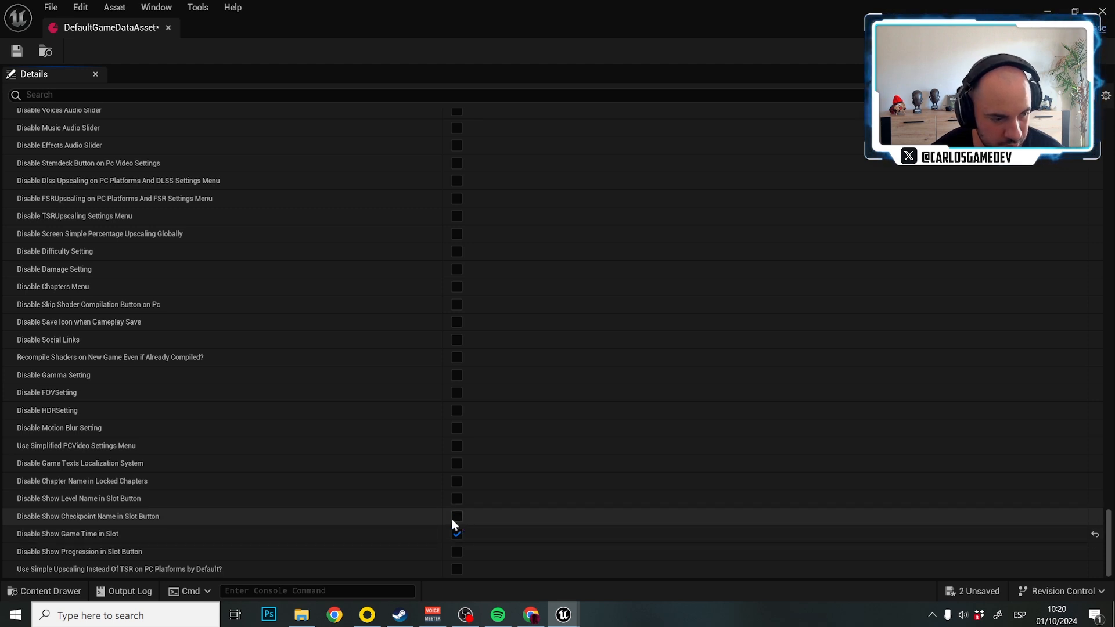
pyautogui.click(455, 515)
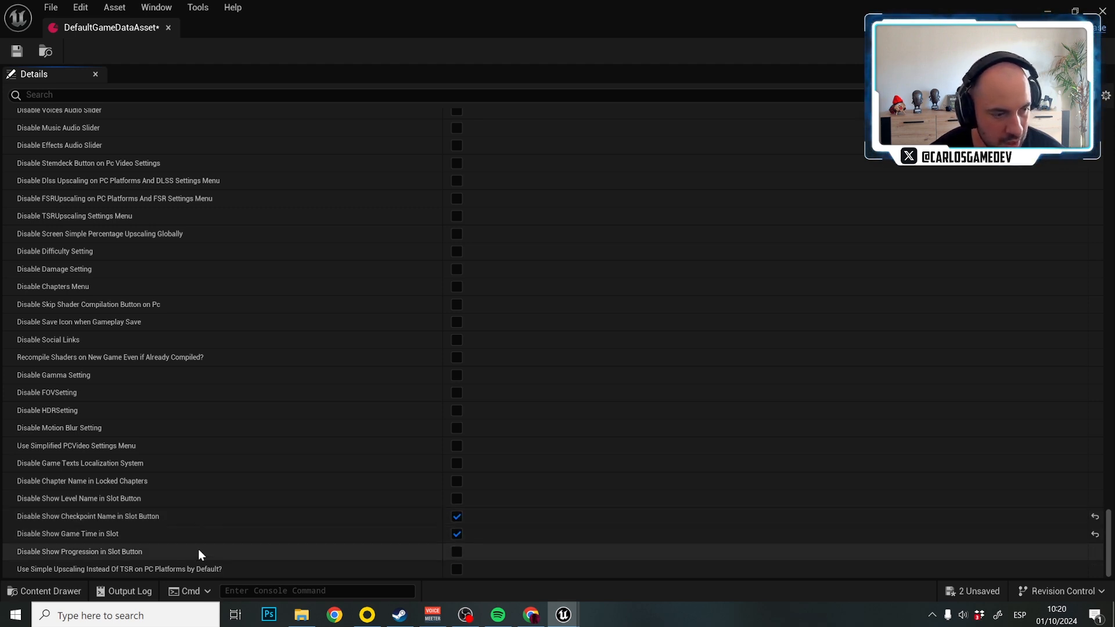
pyautogui.click(456, 551)
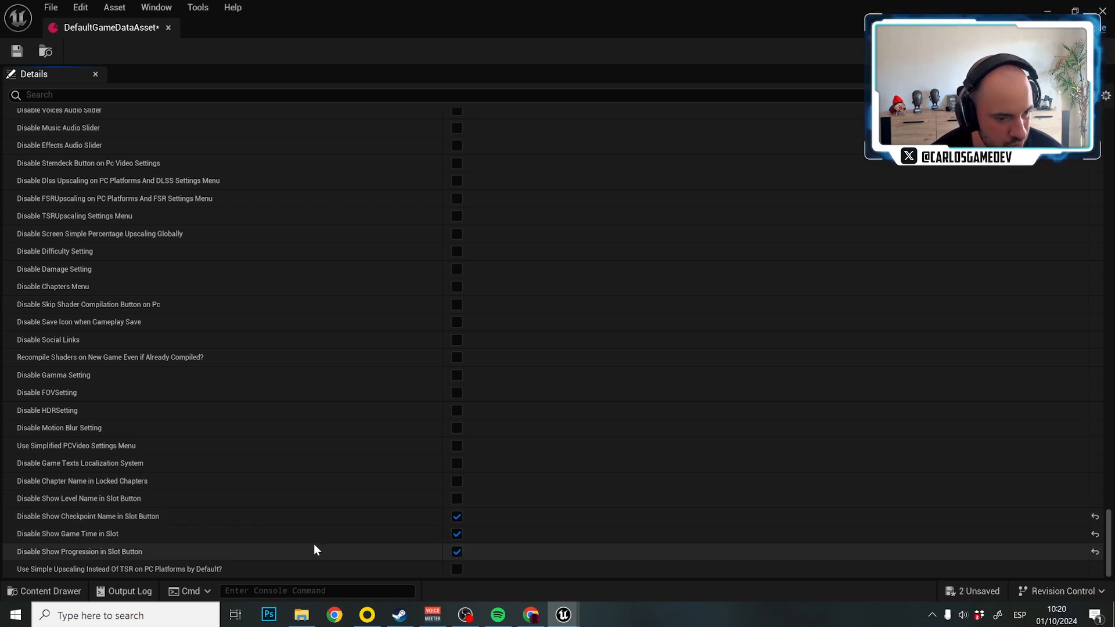
pyautogui.moveTo(70, 508)
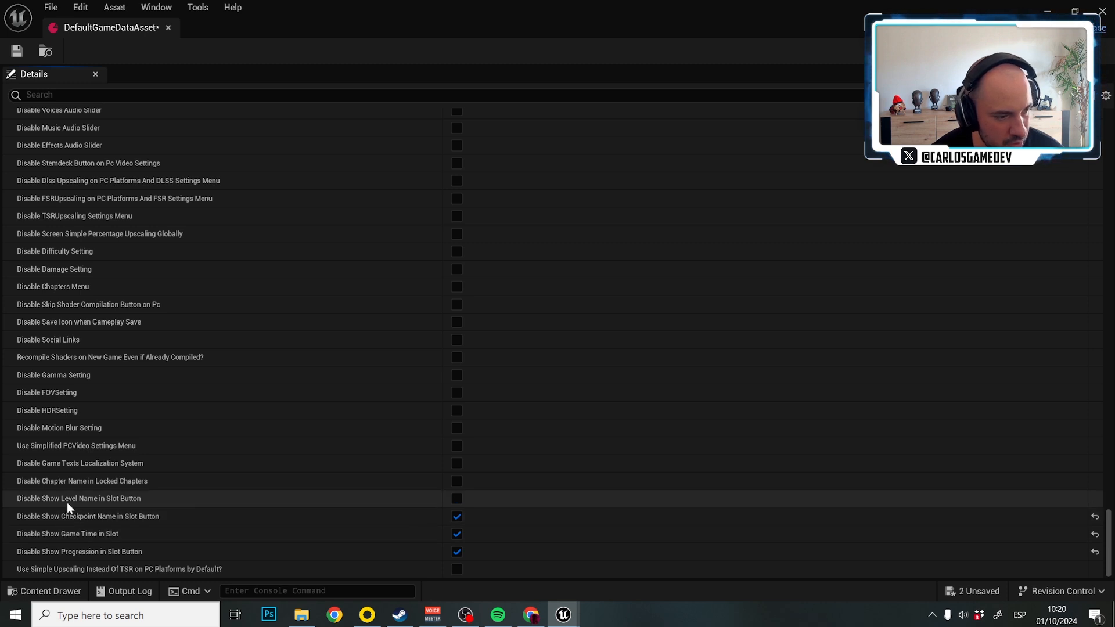
pyautogui.click(456, 499)
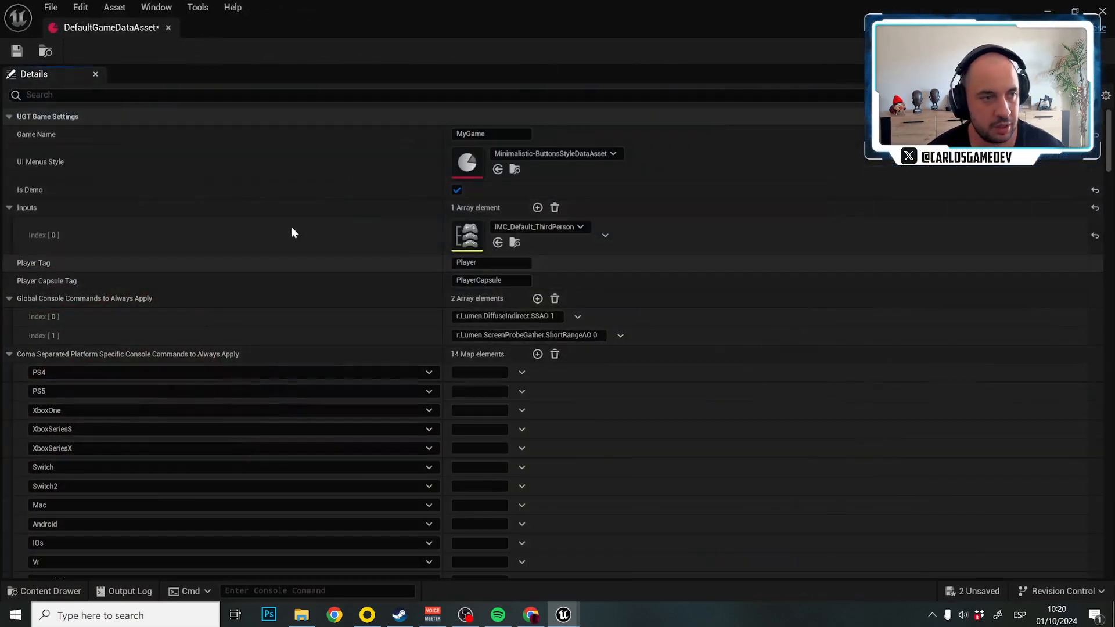
# Step: Filter properties by 'DIFF', tick Disable Difficulty Setting and clear the search filter
pyautogui.write('DIFF')
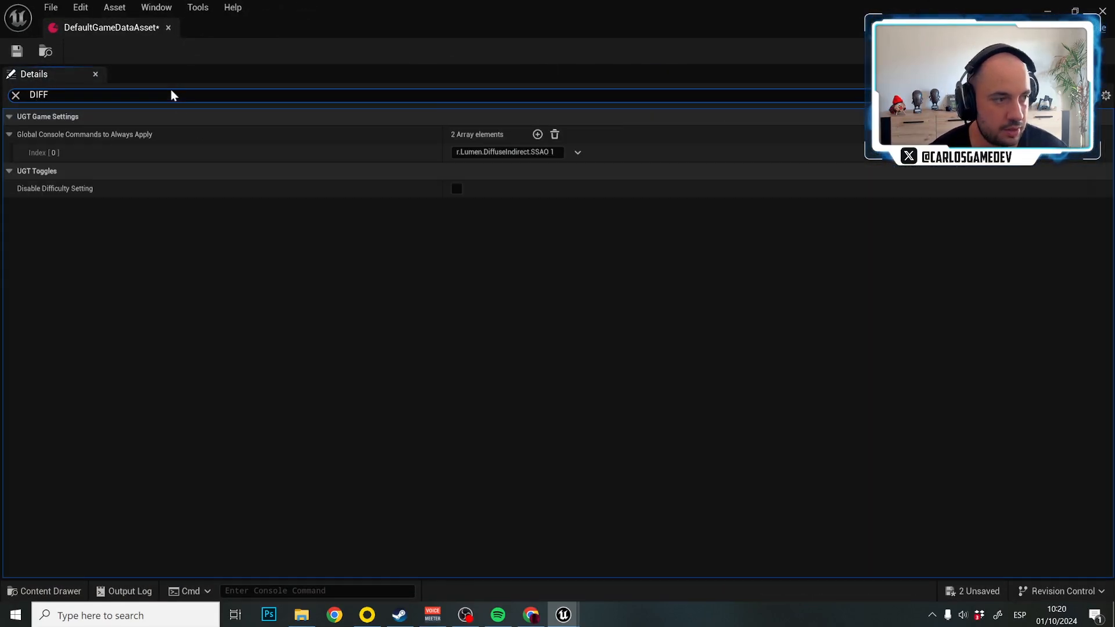
pyautogui.moveTo(385, 193)
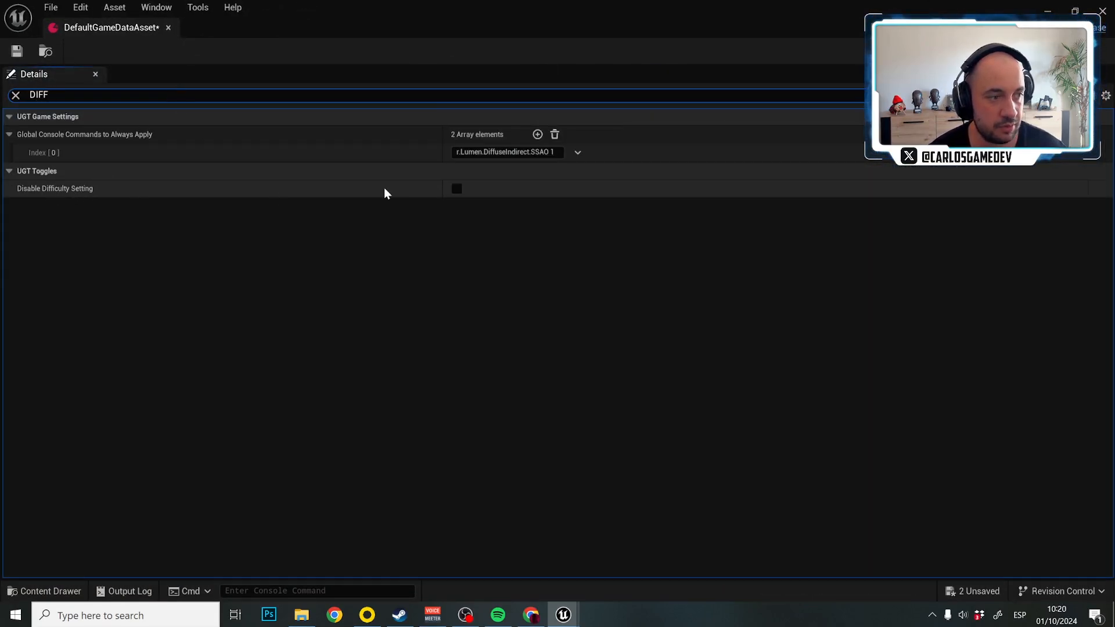
pyautogui.click(457, 188)
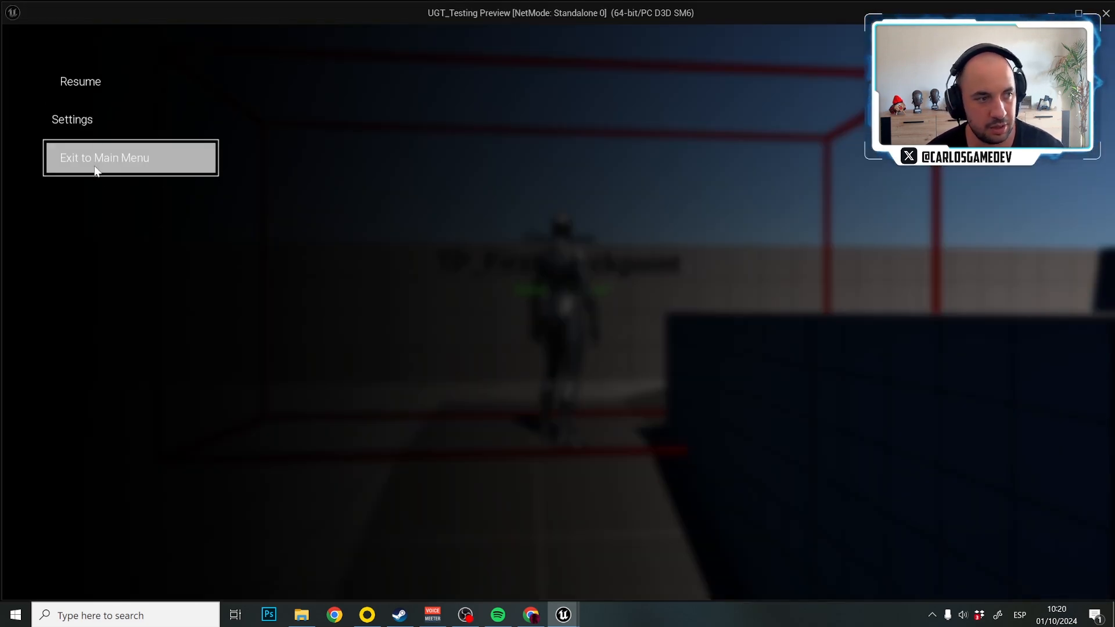
pyautogui.click(104, 157)
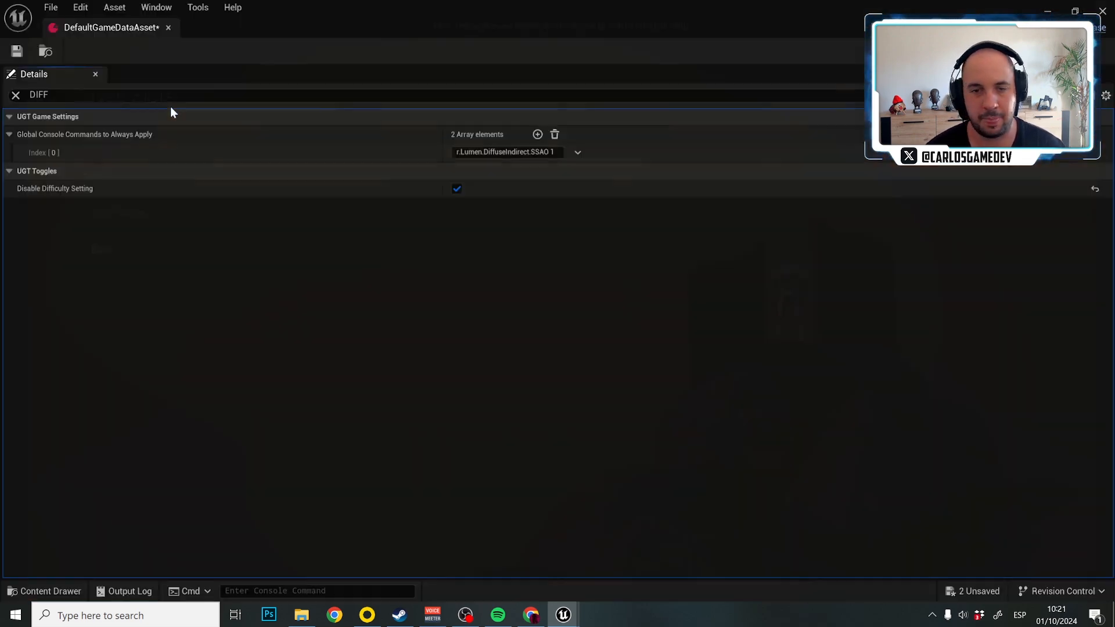
pyautogui.click(15, 95)
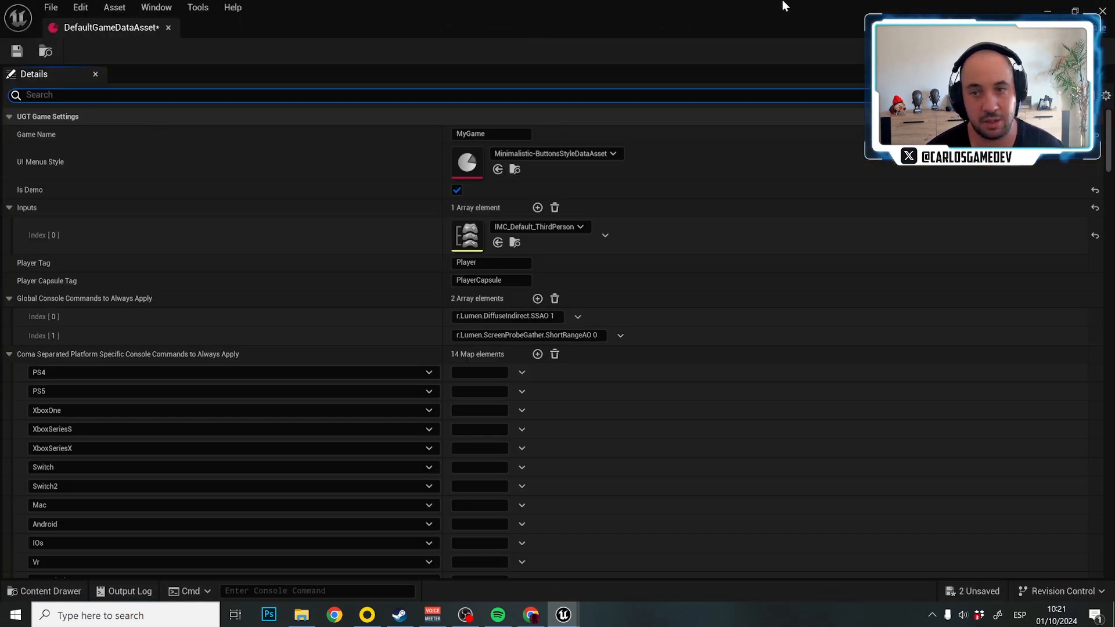
# Step: Re-enable level name and progression on slot buttons and save the data asset
pyautogui.scroll(-3)
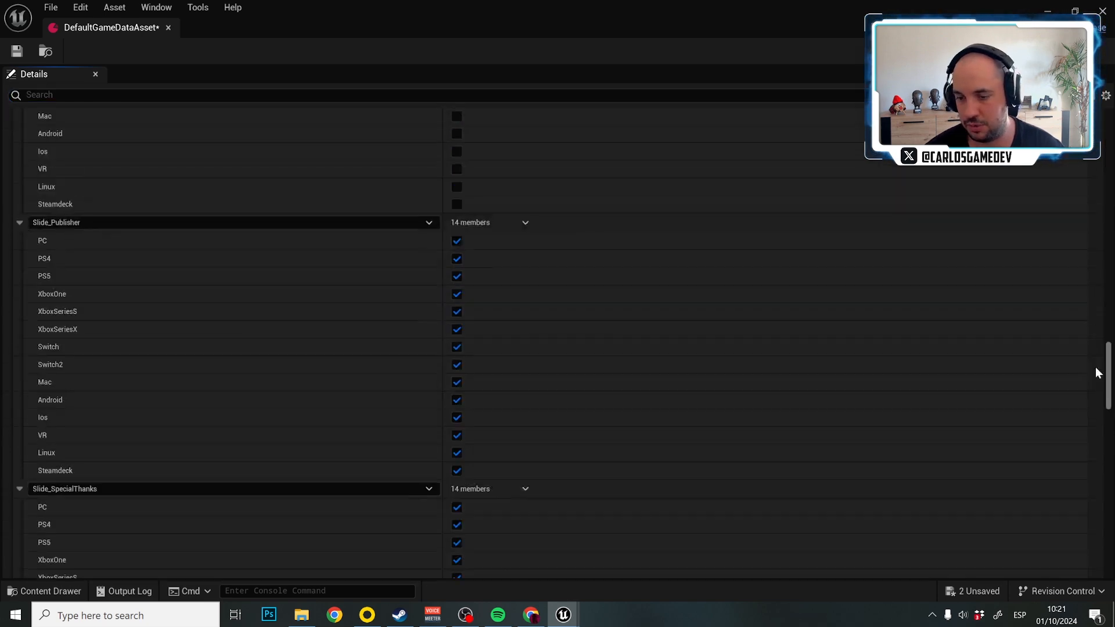
pyautogui.scroll(-3)
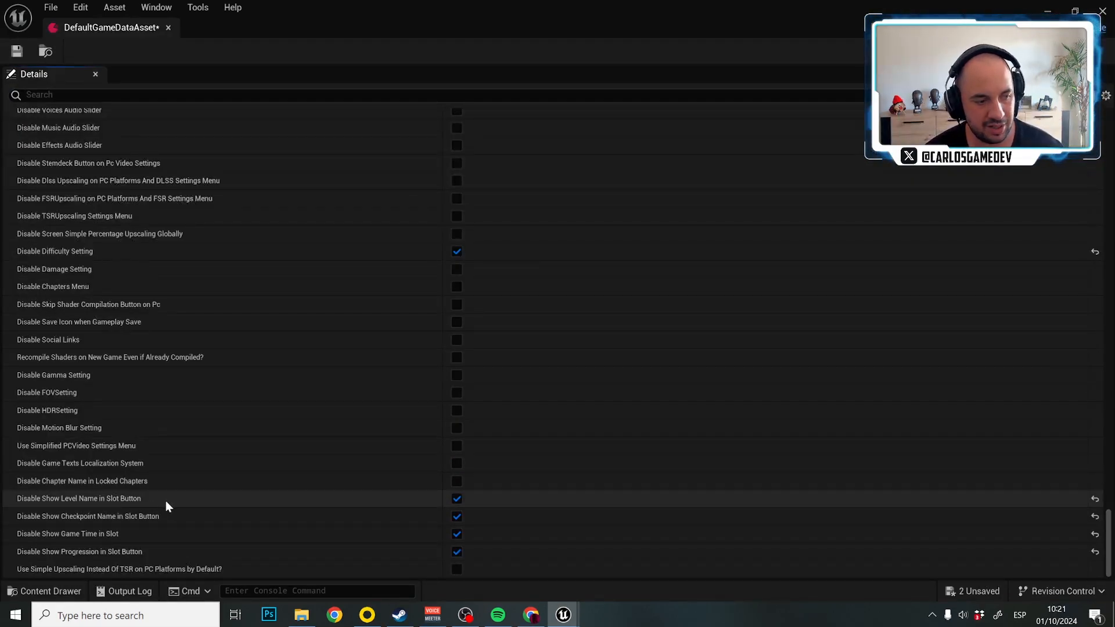
pyautogui.click(457, 498)
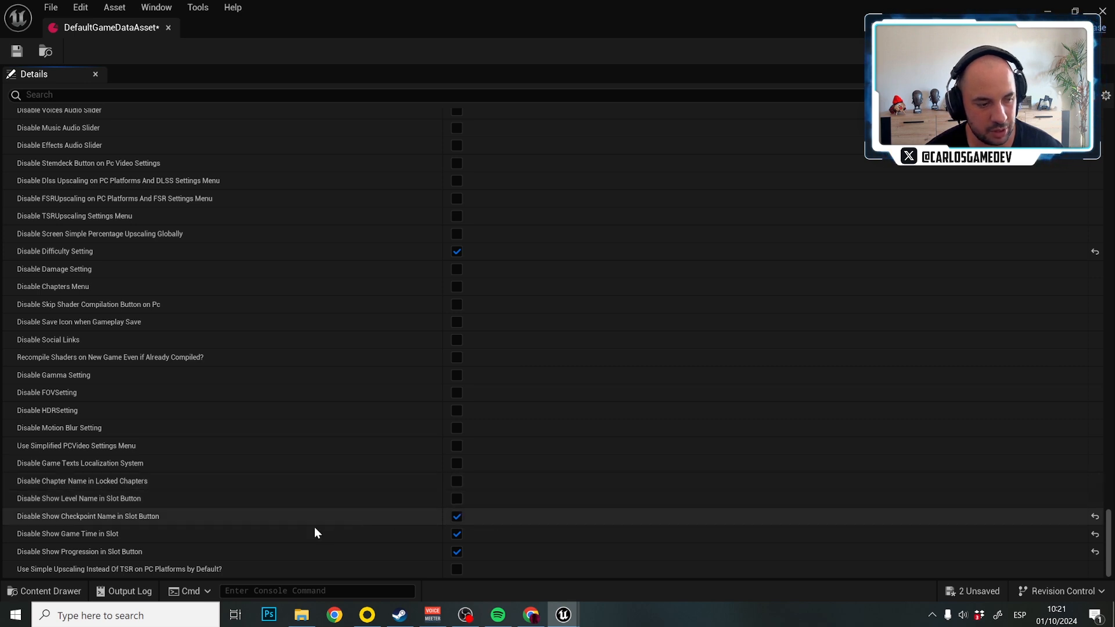
pyautogui.click(456, 550)
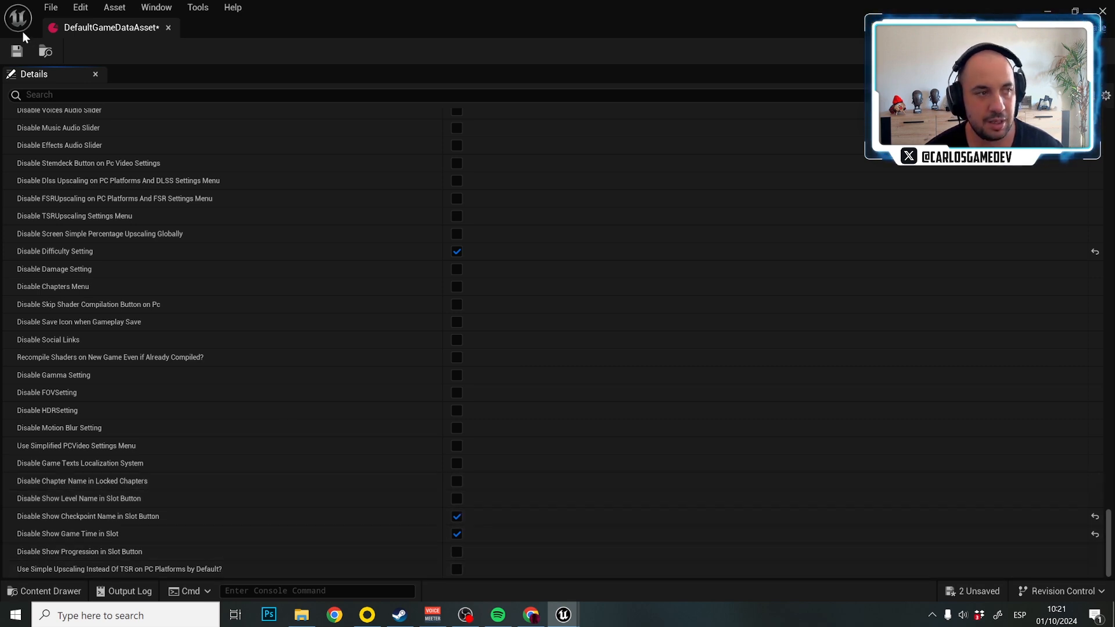
pyautogui.click(16, 50)
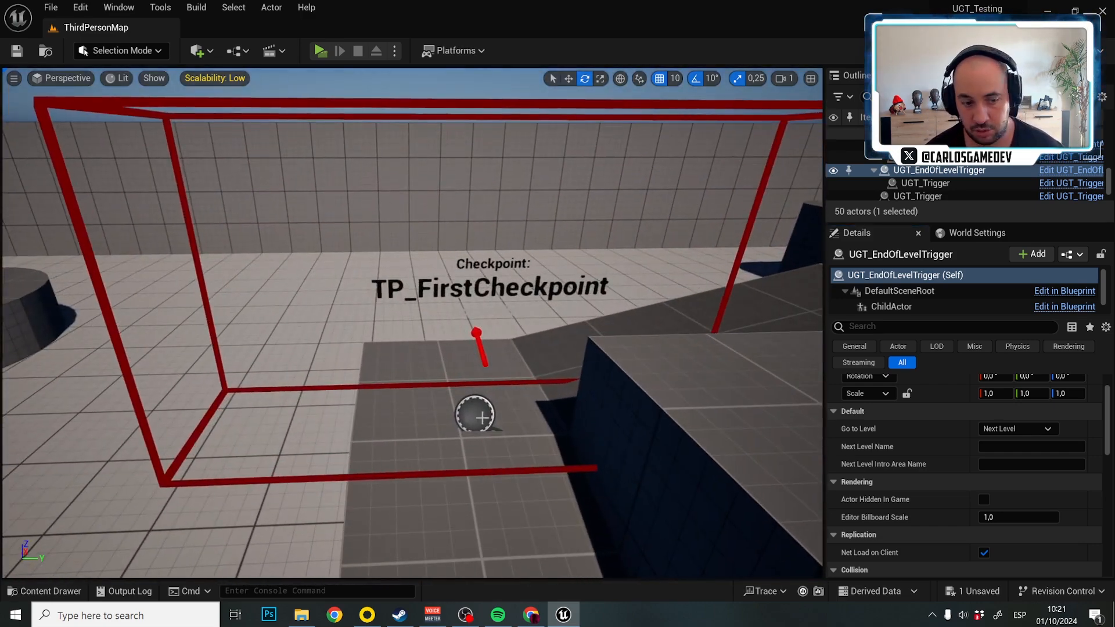
# Step: Bring up the context menu on the checkpoint actor to edit its blueprint
pyautogui.rightClick(476, 415)
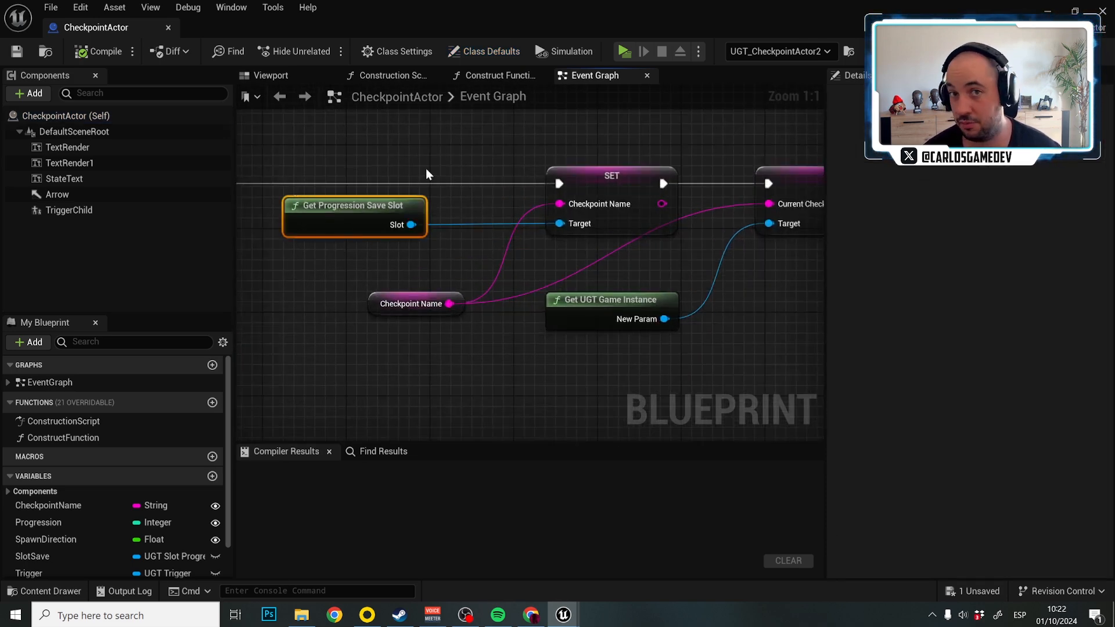
pyautogui.moveTo(459, 160)
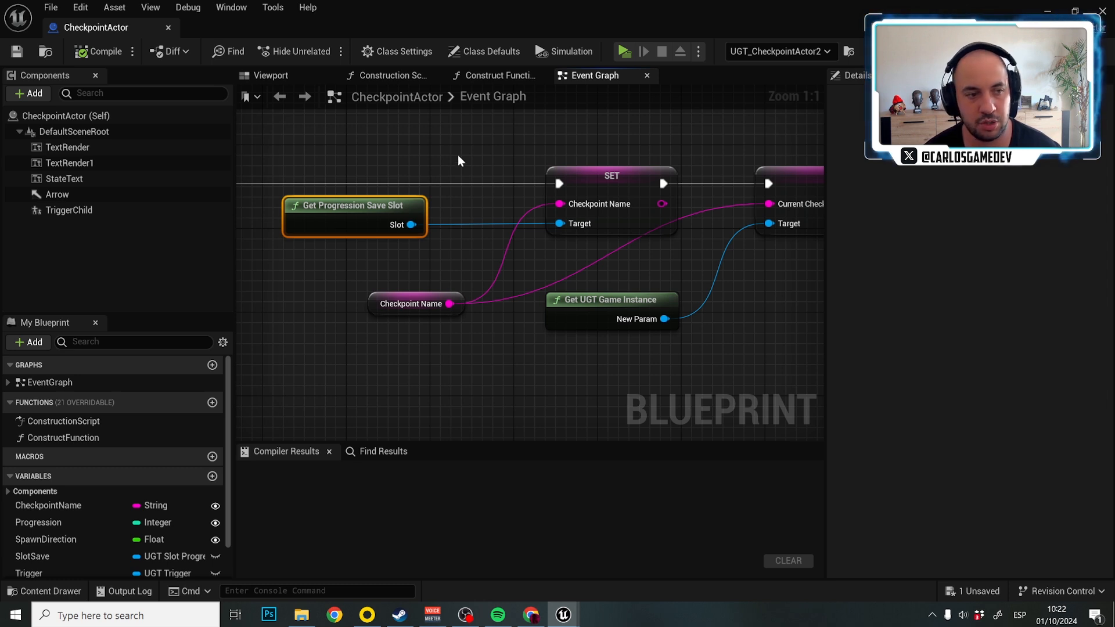
pyautogui.moveTo(420, 250)
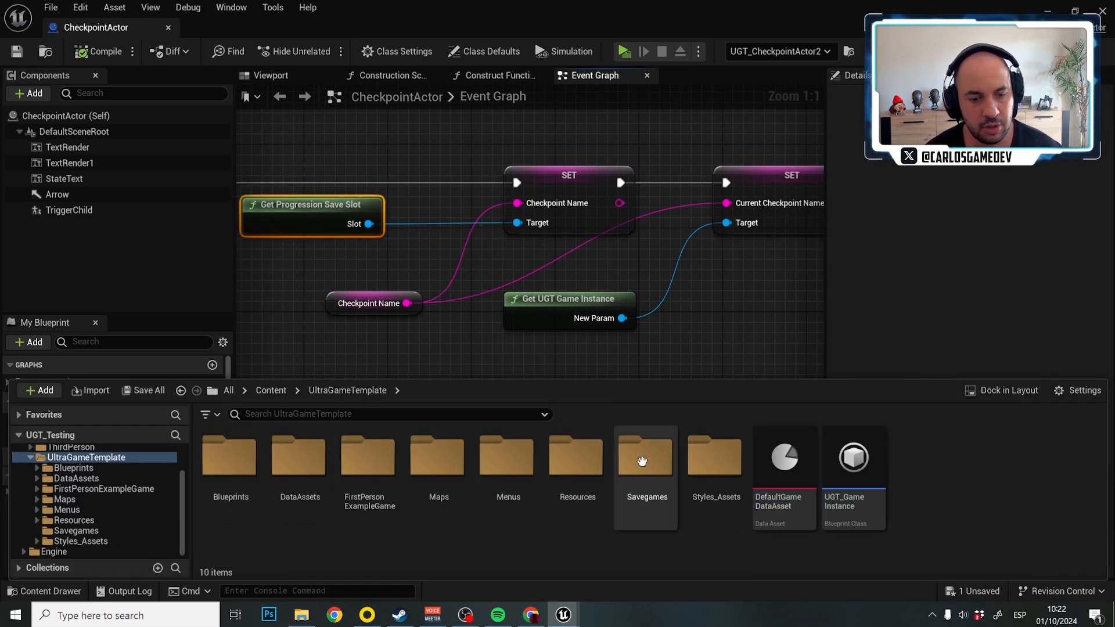
# Step: From the Savegames folder view UGT_SlotProgressionSave's variables, then return to the CheckpointActor graph
pyautogui.doubleClick(646, 458)
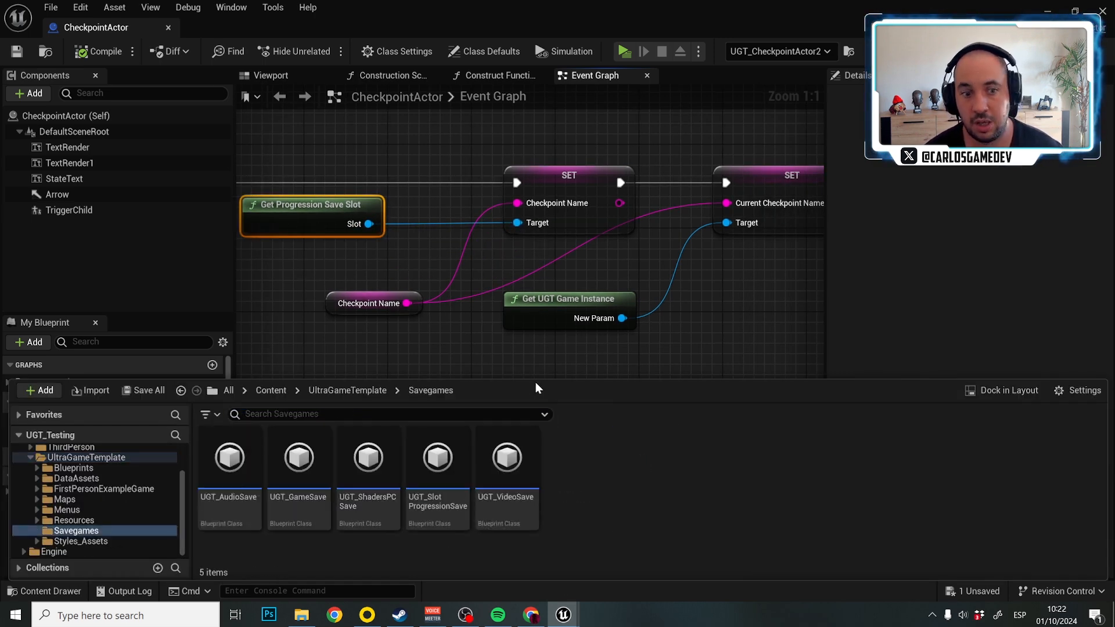
pyautogui.moveTo(437, 462)
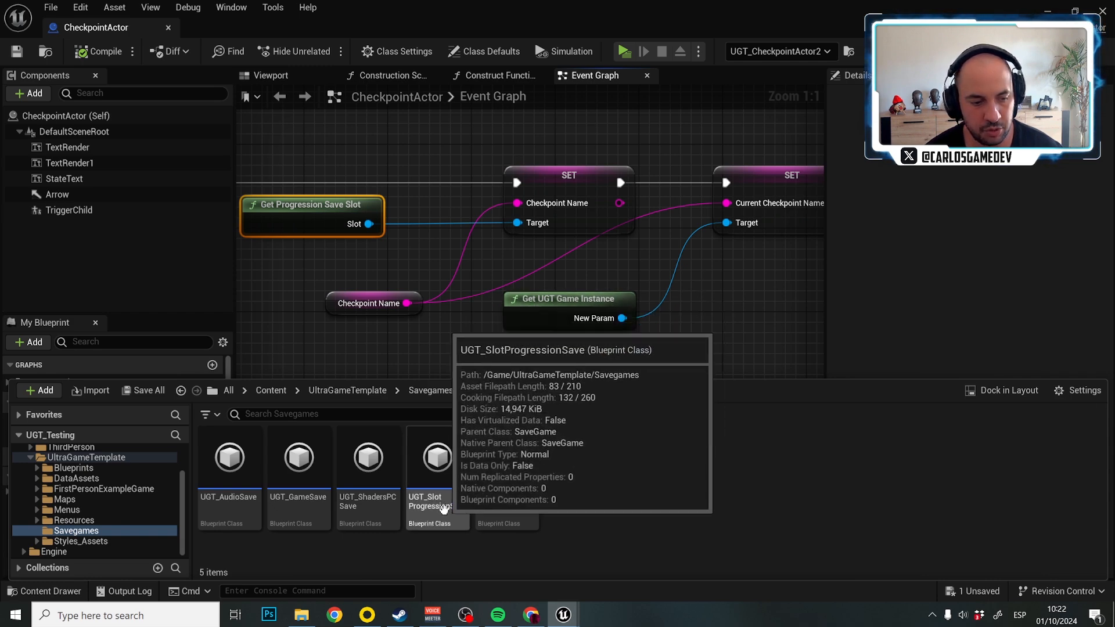
pyautogui.doubleClick(437, 458)
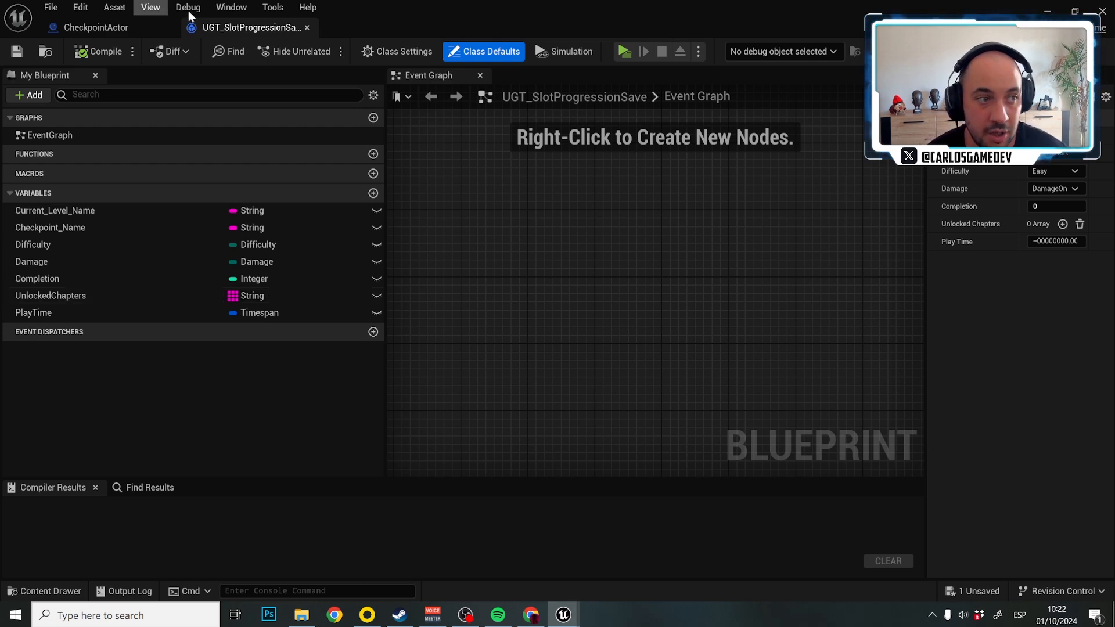
pyautogui.moveTo(249, 27)
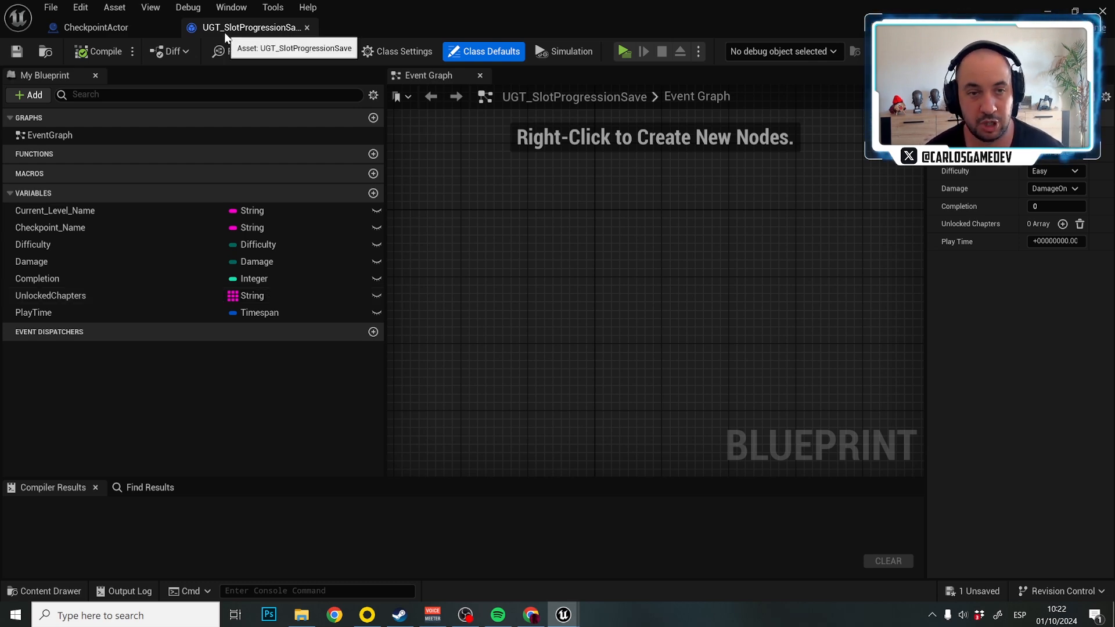
pyautogui.click(96, 27)
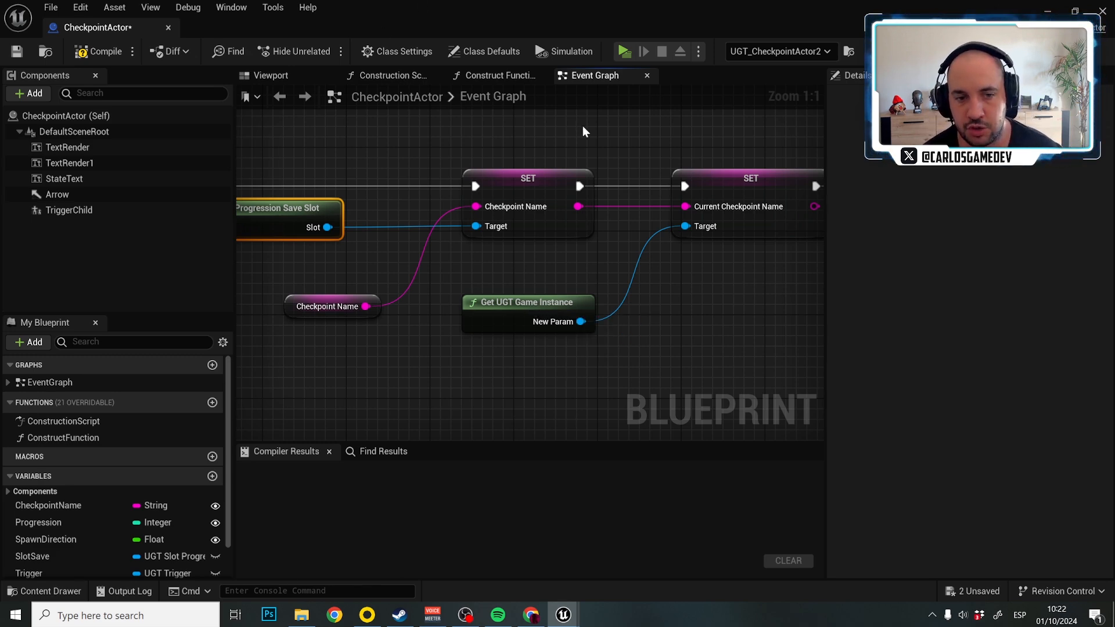
pyautogui.moveTo(575, 141)
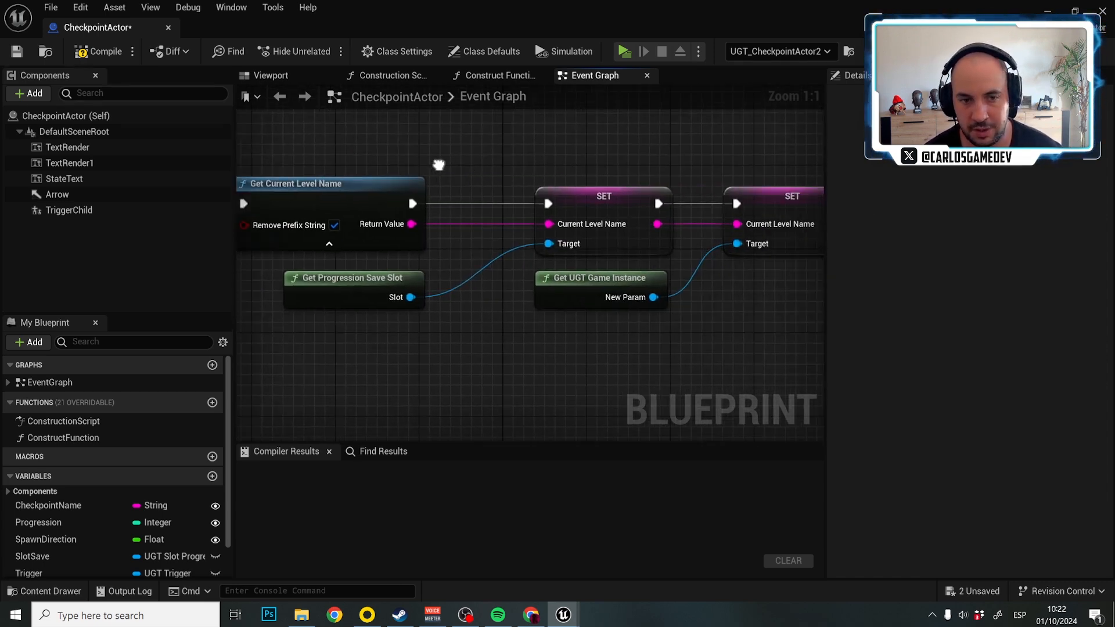
# Step: Pan the Event Graph to the Get Current Level Name and SET nodes storing the level name
pyautogui.moveTo(439, 165); pyautogui.dragTo(537, 311)
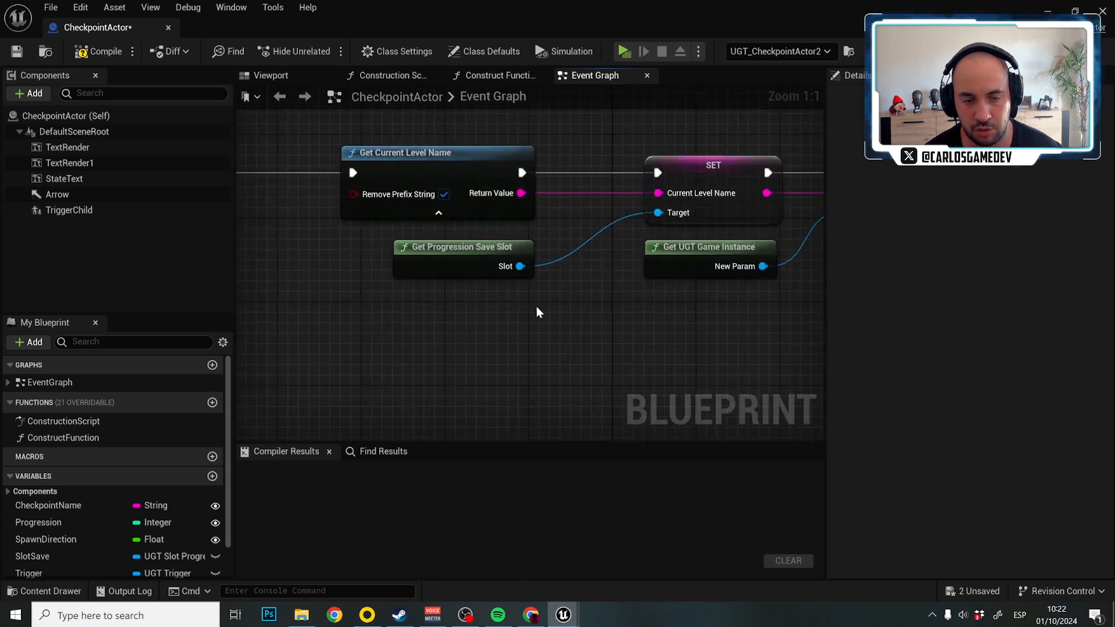